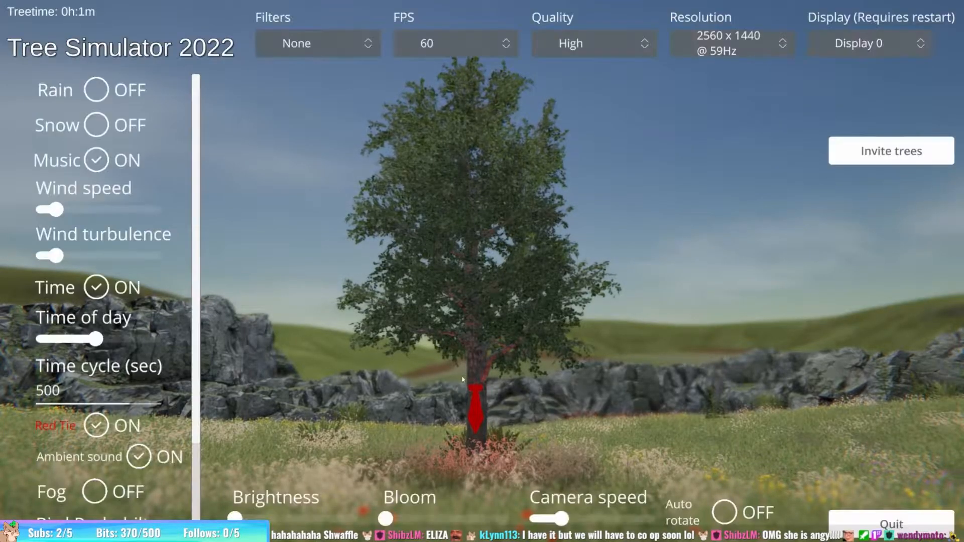
- Switch Fog on, raise Bird Probability and turn up the Wind speed slider
{"action": "left_click", "coordinate": [96, 490]}
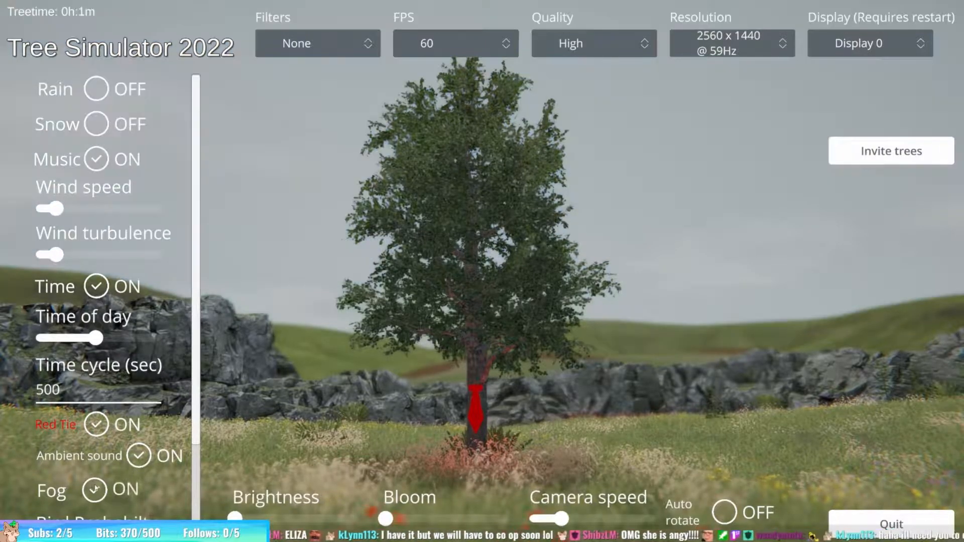
{"action": "scroll", "scroll_direction": "down", "scroll_amount": 3}
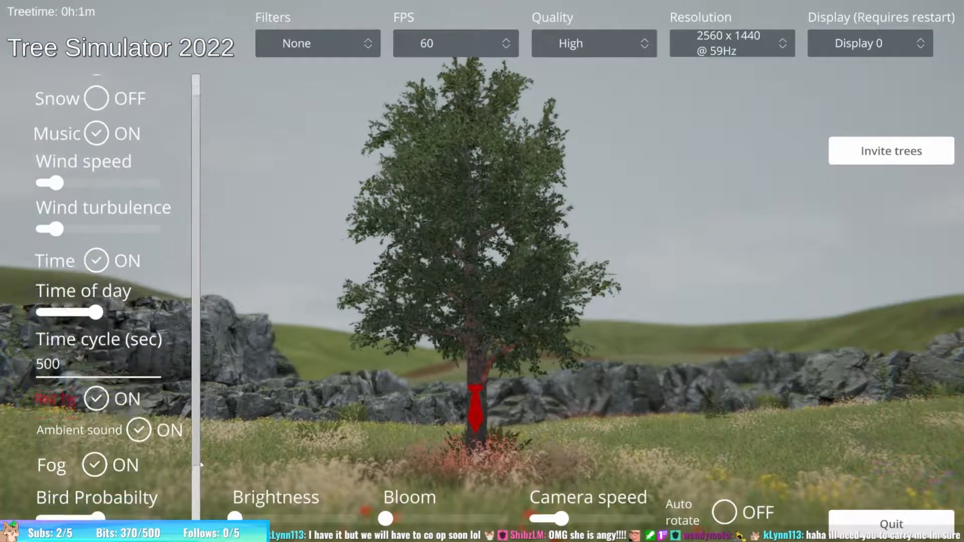
{"action": "scroll", "scroll_direction": "down", "scroll_amount": 3}
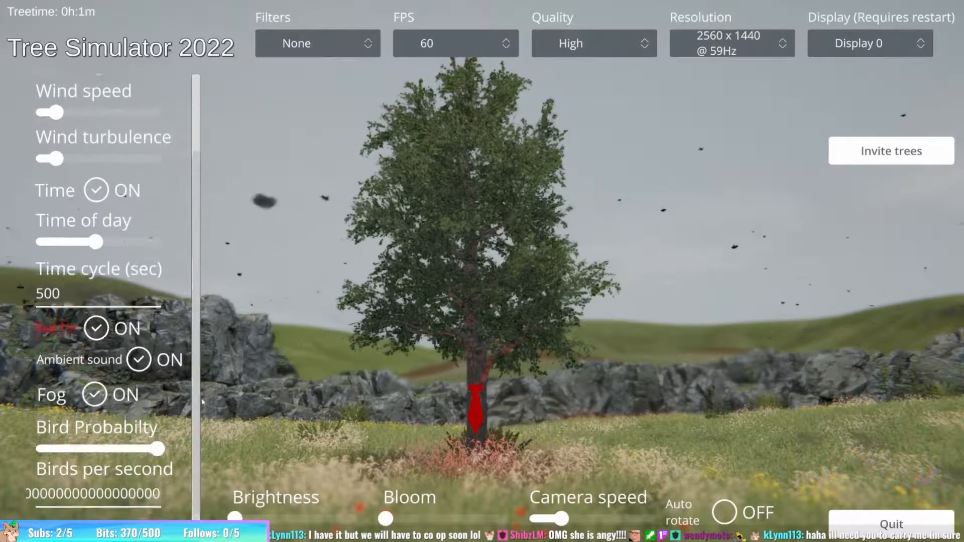
{"action": "scroll", "scroll_direction": "up", "scroll_amount": 3}
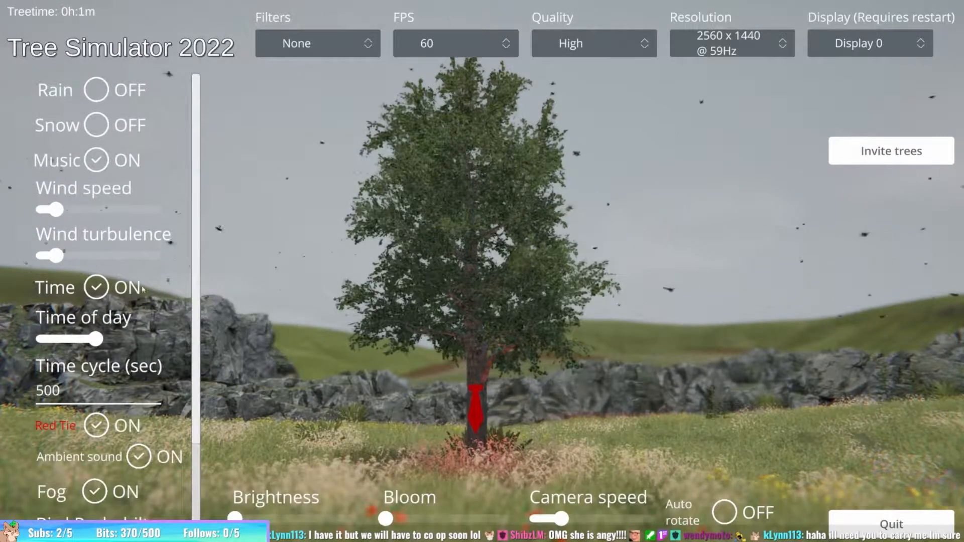
{"action": "left_click_drag", "start_coordinate": [50, 209], "coordinate": [77, 209]}
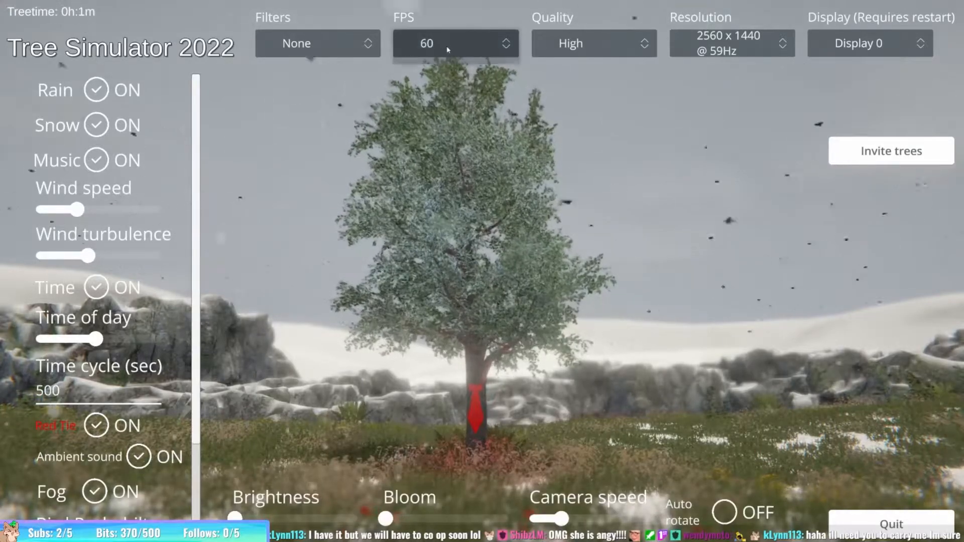
- Choose 144 FPS, Very High quality and the 2560 x 1440 @ 144Hz resolution
{"action": "left_click", "coordinate": [455, 44]}
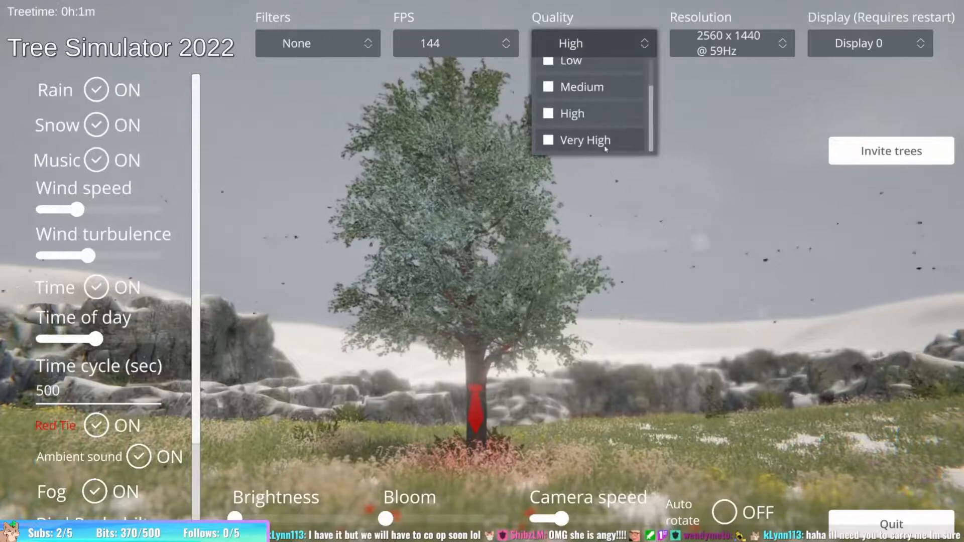
{"action": "left_click", "coordinate": [585, 140]}
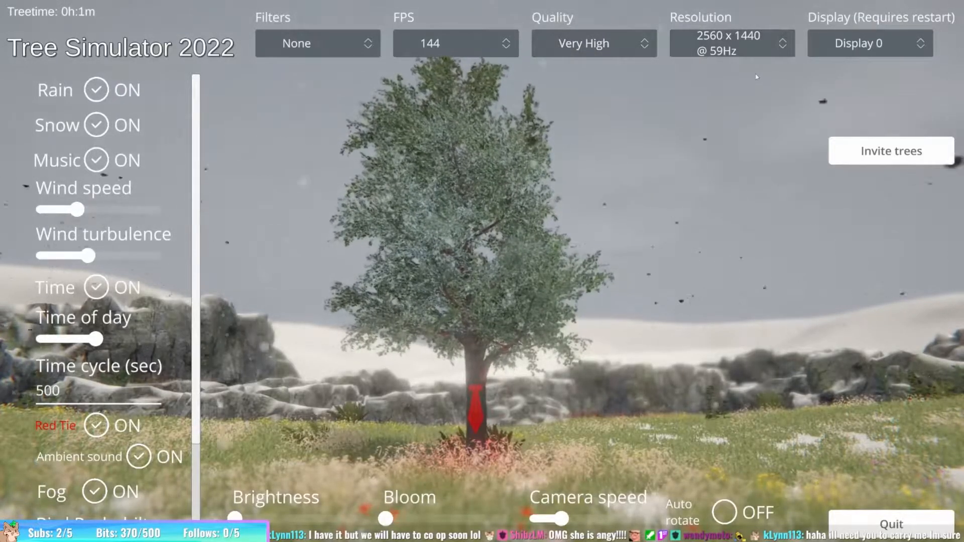
{"action": "left_click", "coordinate": [732, 43]}
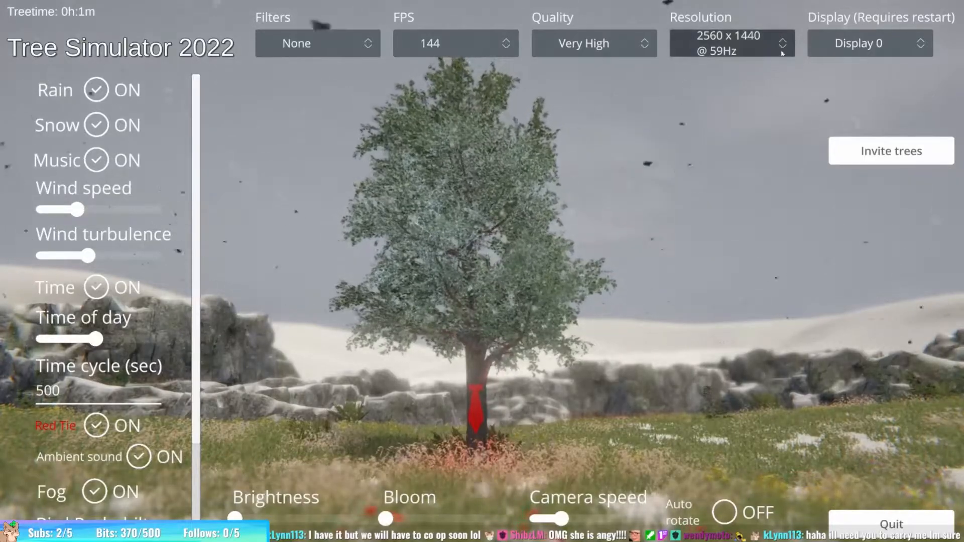
{"action": "left_click", "coordinate": [782, 43]}
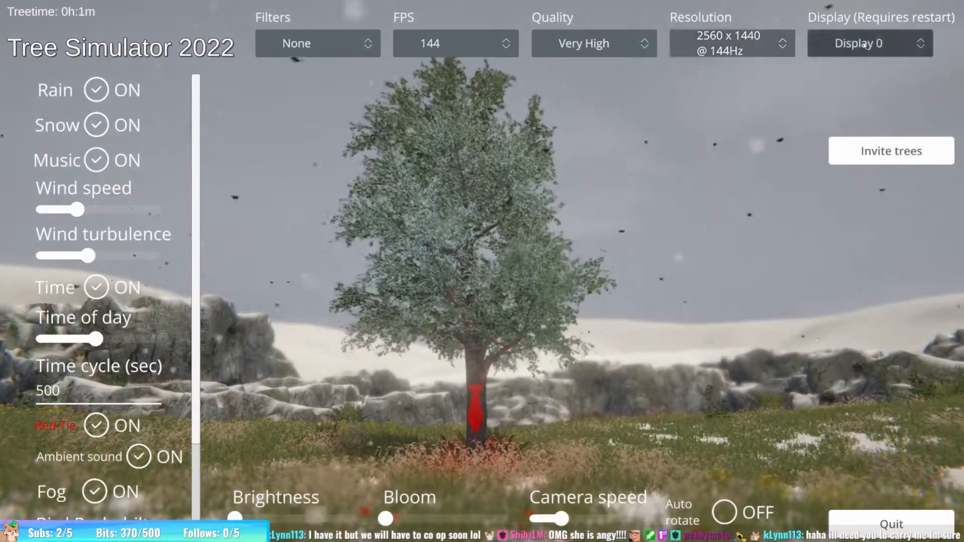
{"action": "left_click", "coordinate": [317, 43]}
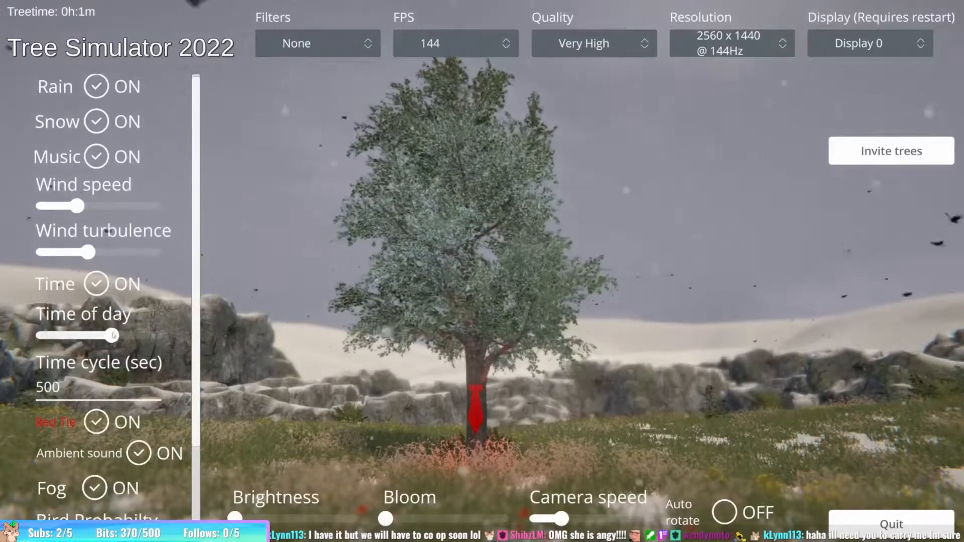
{"action": "scroll", "scroll_direction": "down", "scroll_amount": 3}
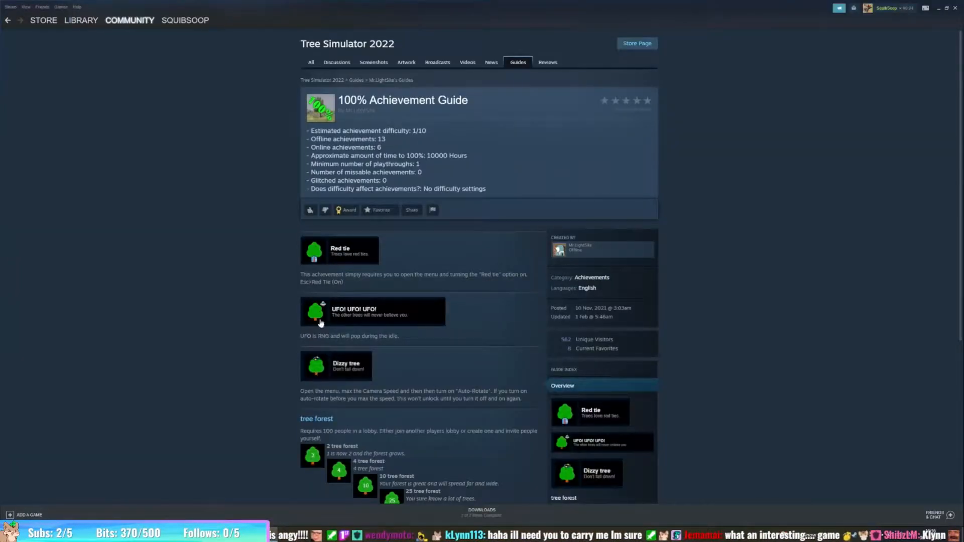
- Scroll the 100% Achievement Guide down to the tree forest achievements section
{"action": "scroll", "scroll_direction": "down", "scroll_amount": 3}
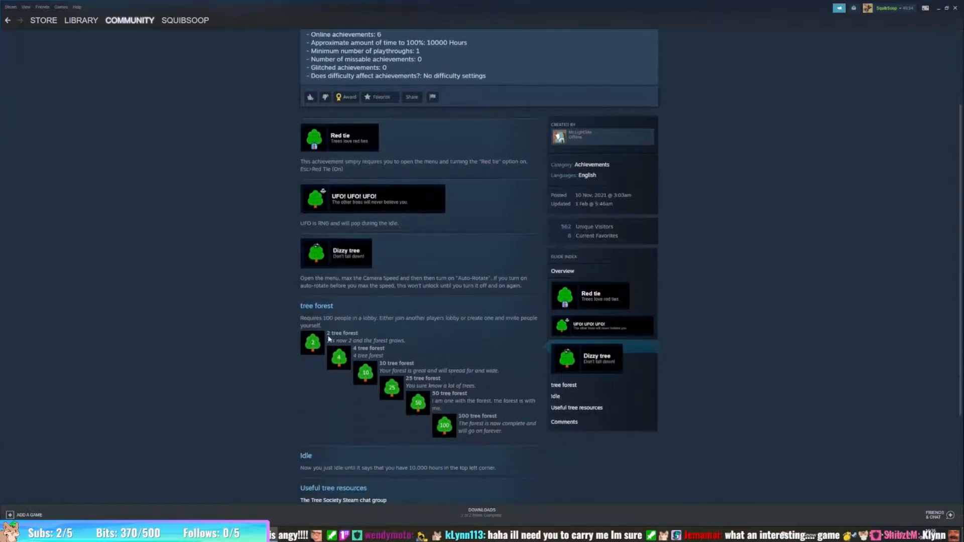
{"action": "mouse_move", "coordinate": [379, 279]}
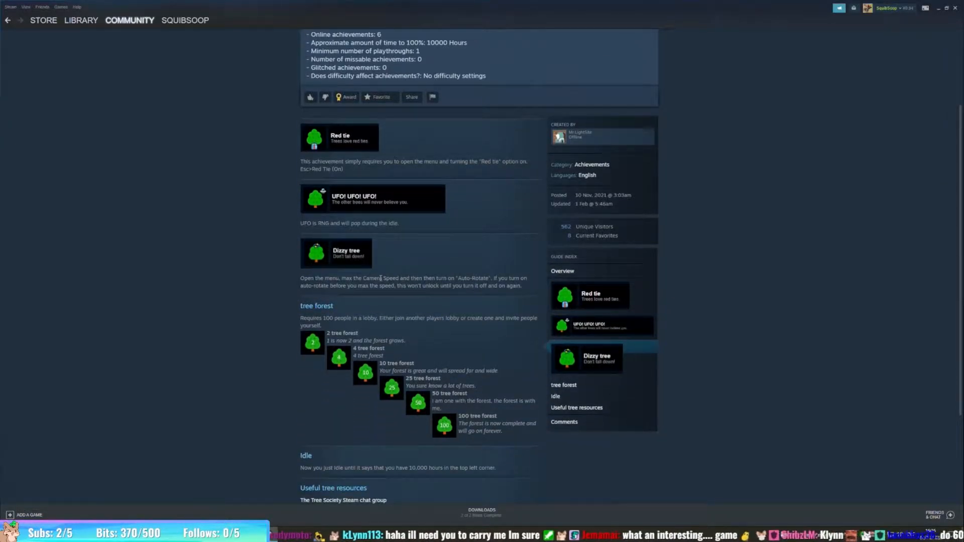
{"action": "mouse_move", "coordinate": [294, 476]}
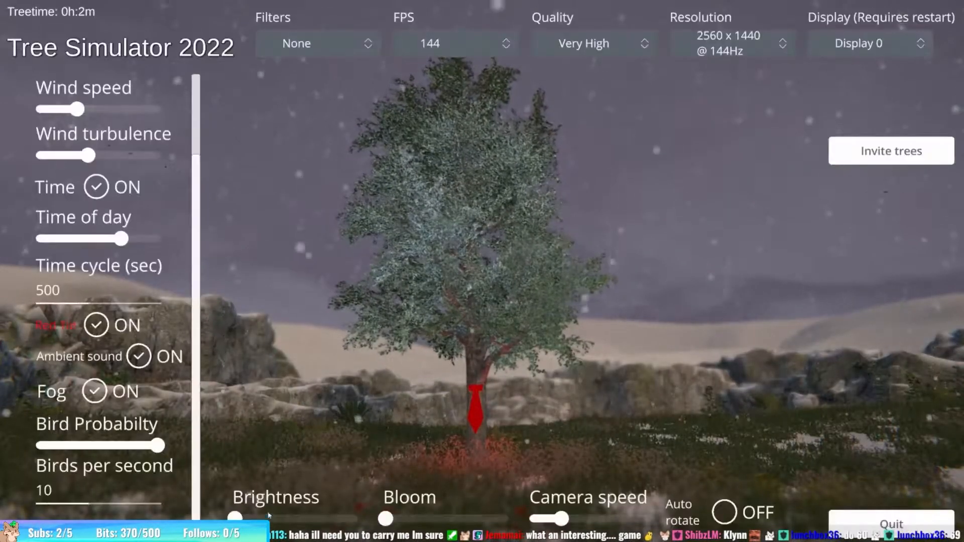
- Reopen the settings menu with Escape and switch Auto rotate on at max camera speed
{"action": "scroll", "scroll_direction": "up", "scroll_amount": 3}
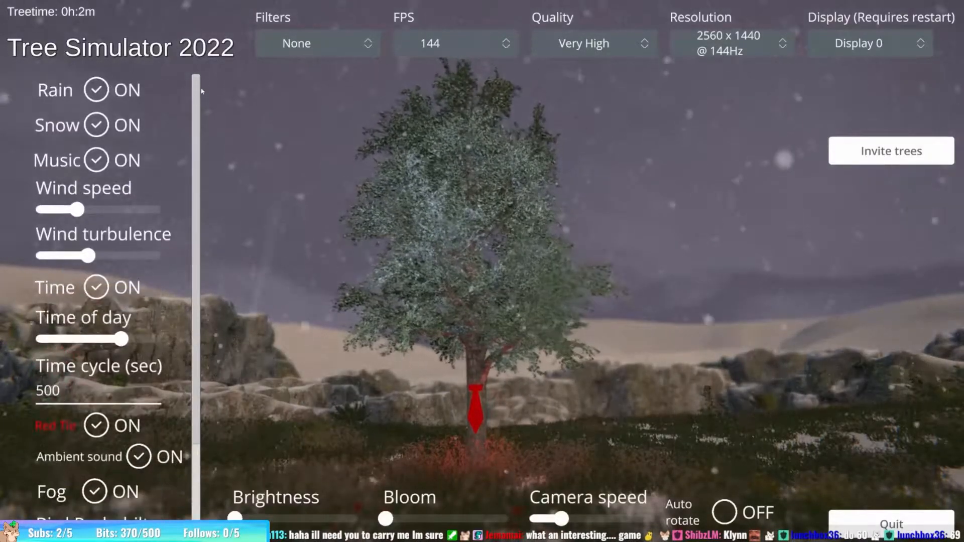
{"action": "scroll", "scroll_direction": "down", "scroll_amount": 3}
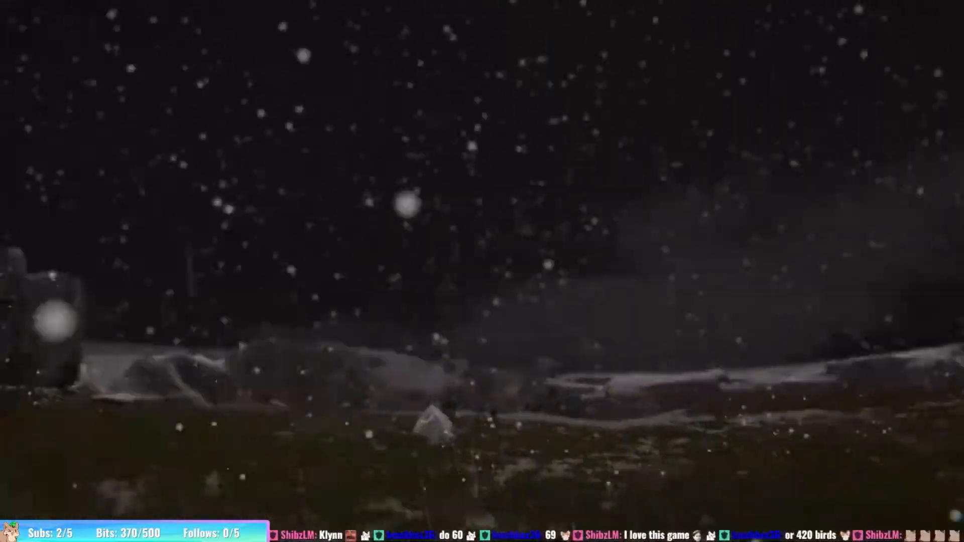
{"action": "key", "text": "Escape"}
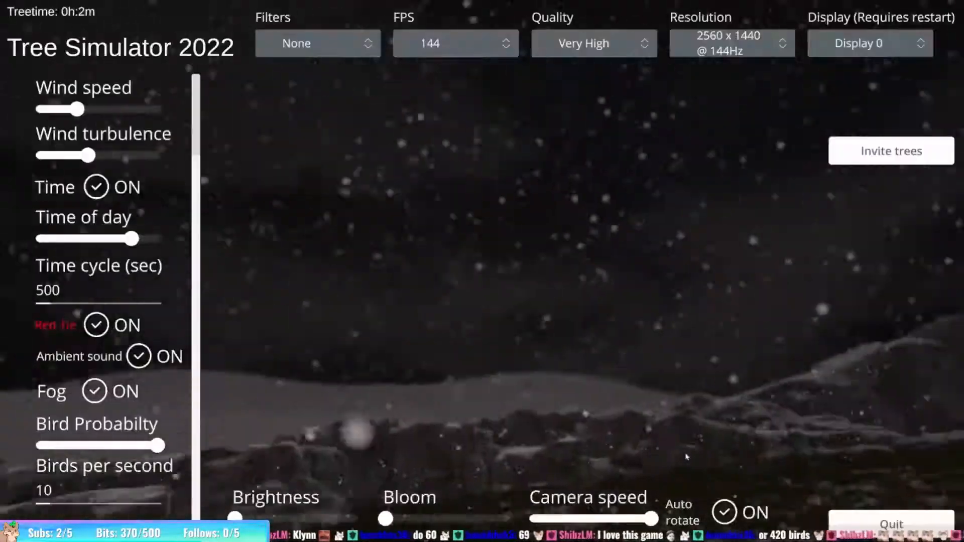
{"action": "left_click", "coordinate": [724, 512]}
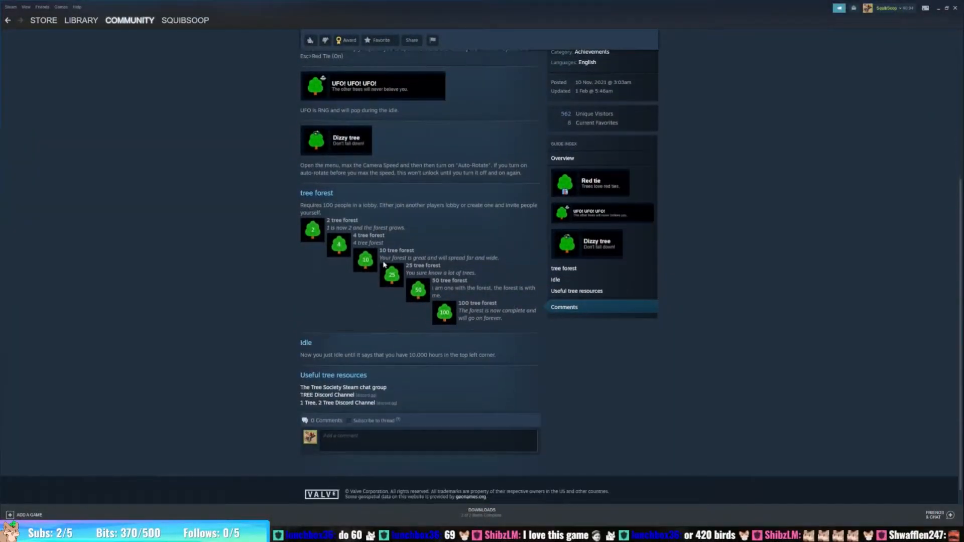
{"action": "mouse_move", "coordinate": [358, 342]}
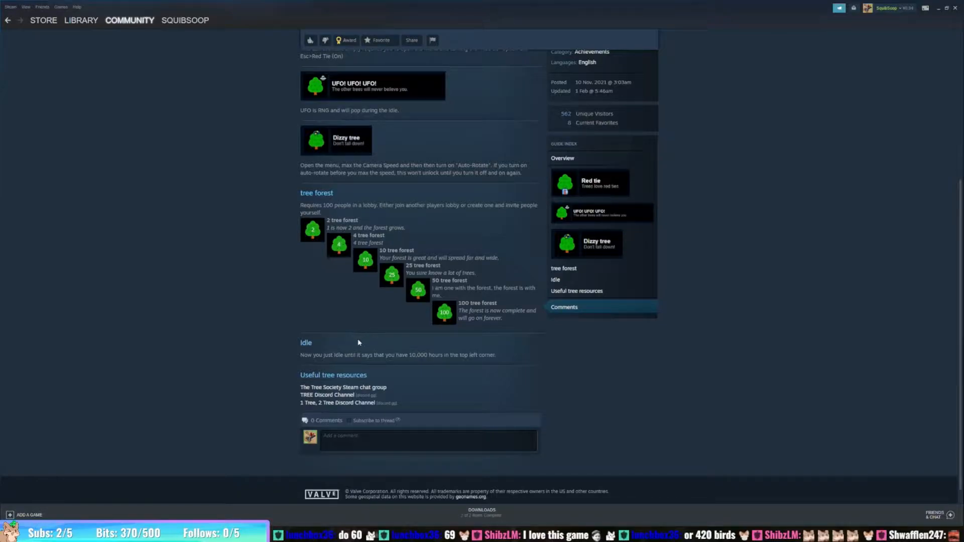
{"action": "scroll", "scroll_direction": "up", "scroll_amount": 3}
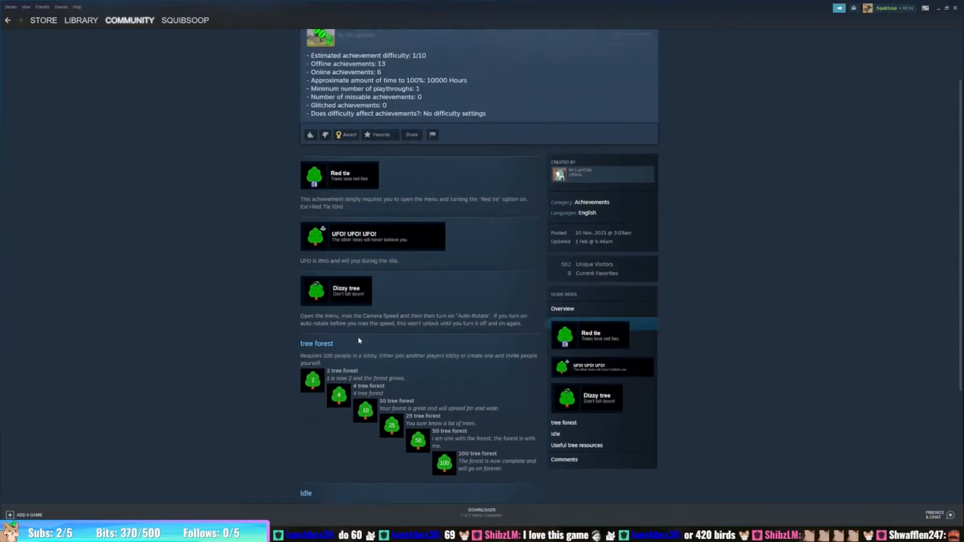
{"action": "mouse_move", "coordinate": [337, 322]}
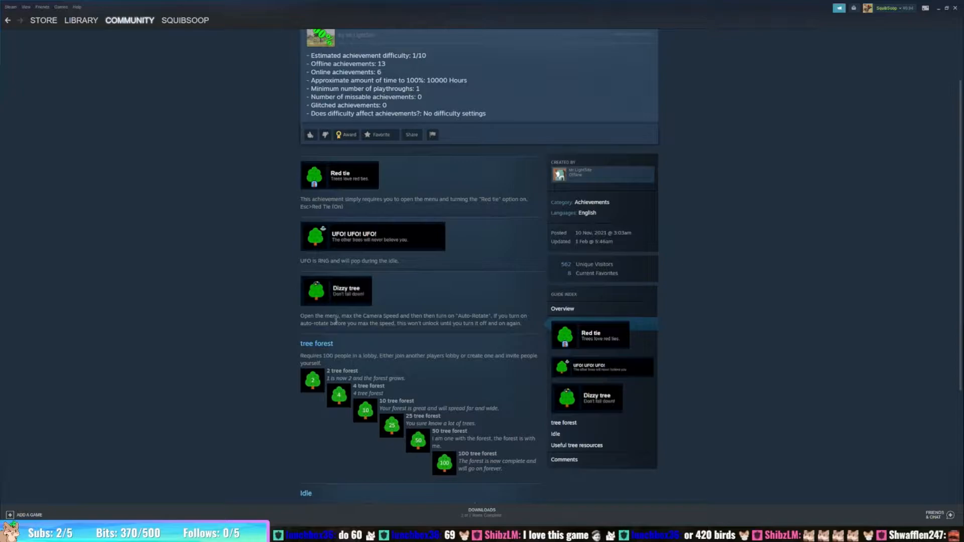
{"action": "scroll", "scroll_direction": "up", "scroll_amount": 3}
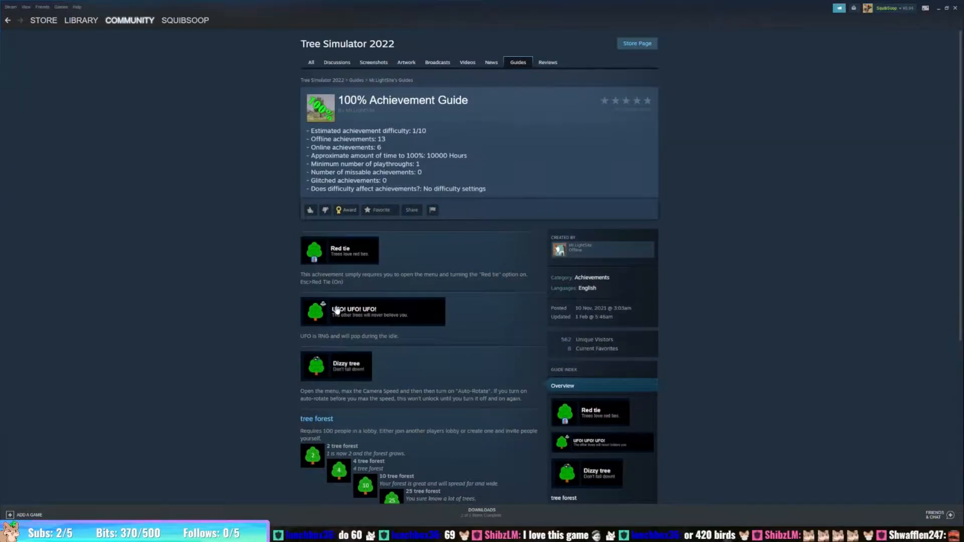
{"action": "scroll", "scroll_direction": "down", "scroll_amount": 3}
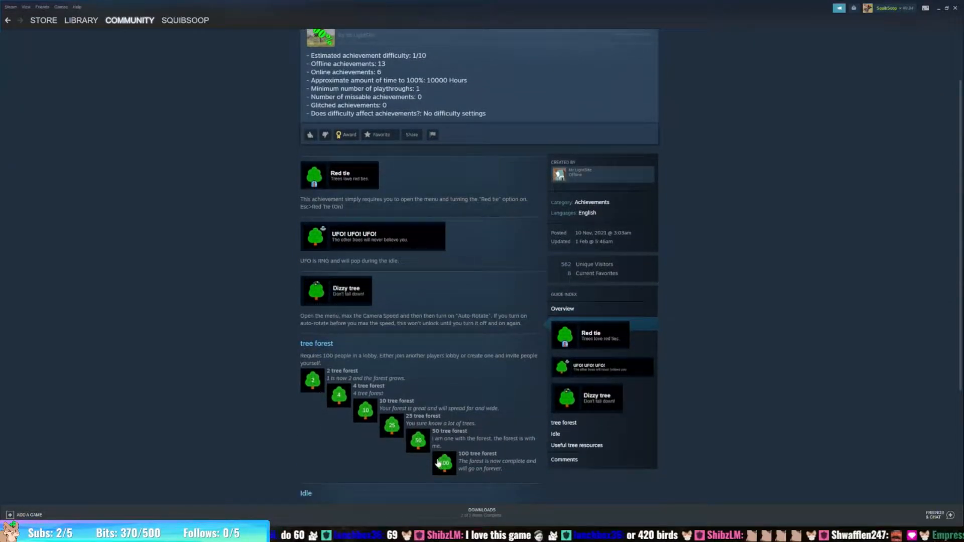
{"action": "scroll", "scroll_direction": "down", "scroll_amount": 3}
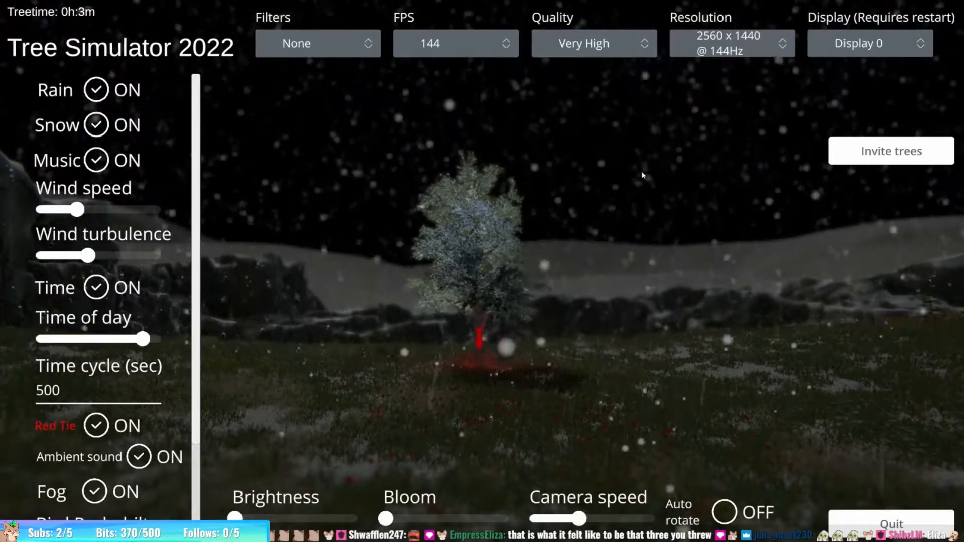
{"action": "scroll", "scroll_direction": "down", "scroll_amount": 3}
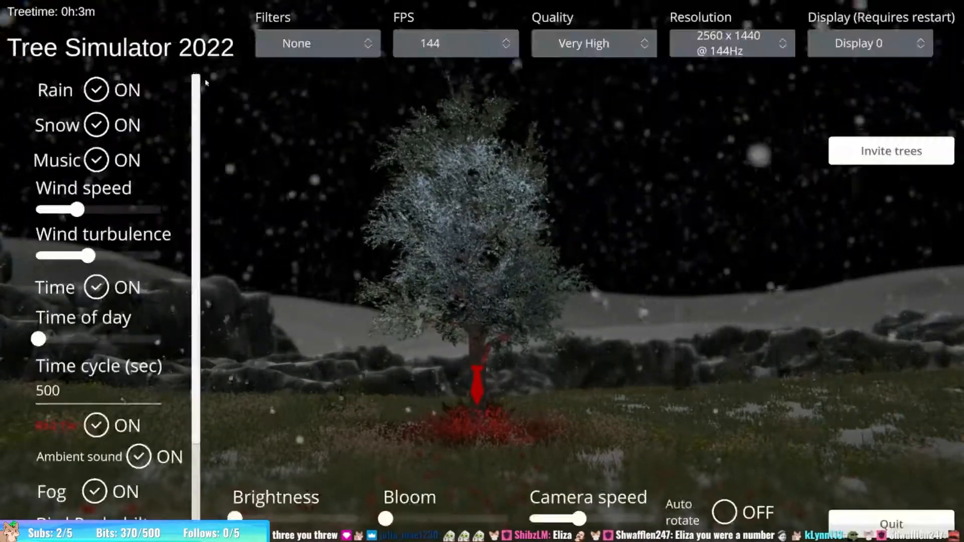
{"action": "left_click", "coordinate": [96, 90]}
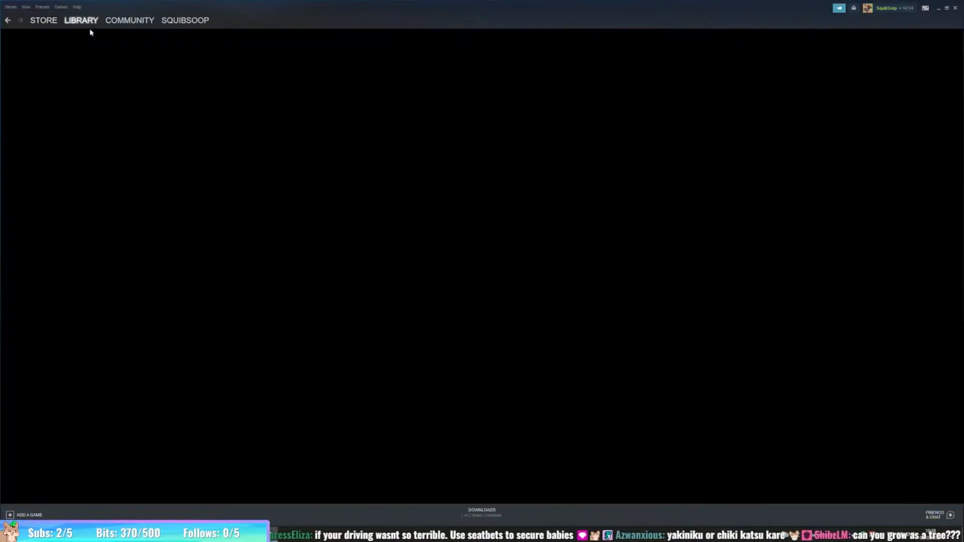
- Go to the Steam Library page for Tree Simulator 2022 with its post-game summary
{"action": "left_click", "coordinate": [81, 20]}
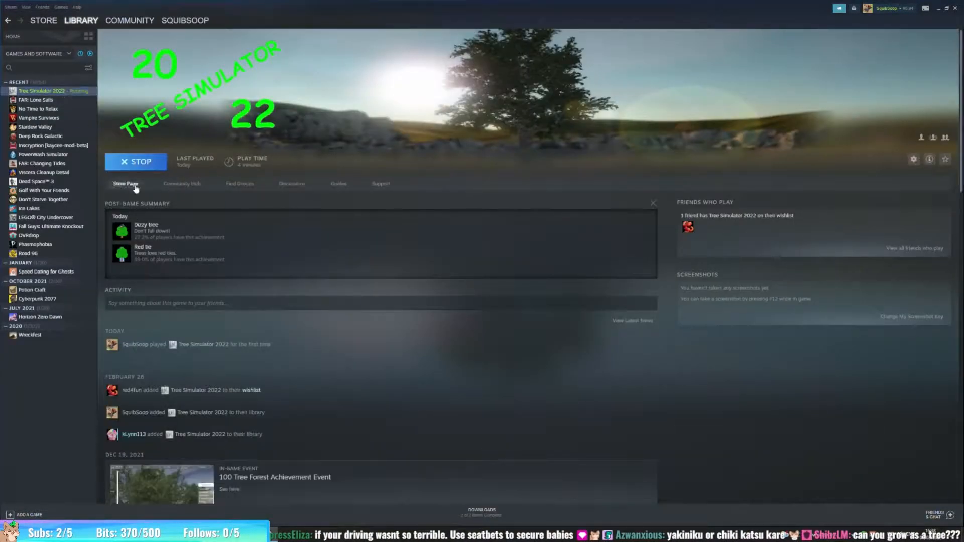
{"action": "left_click", "coordinate": [126, 184]}
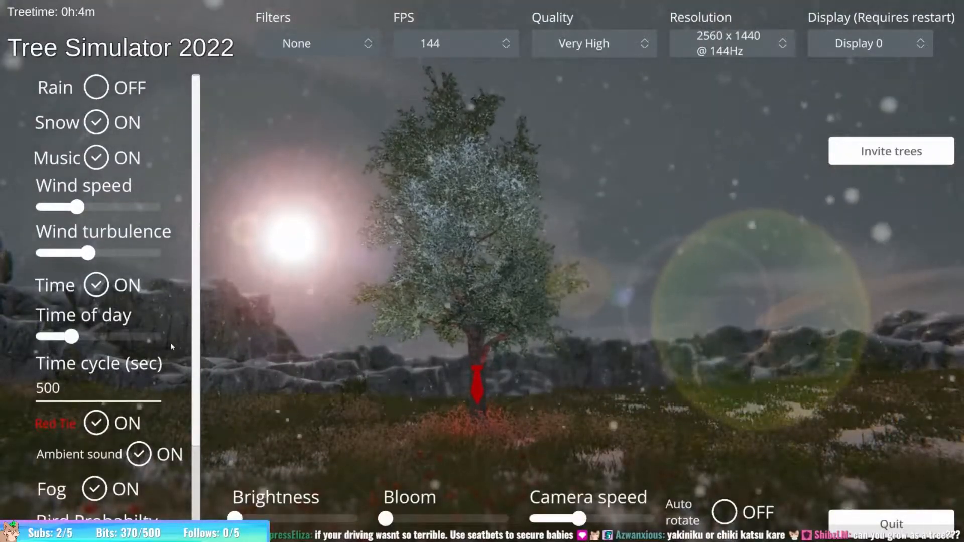
- Scroll the settings panel and lower the Wind speed slider
{"action": "scroll", "scroll_direction": "down", "scroll_amount": 3}
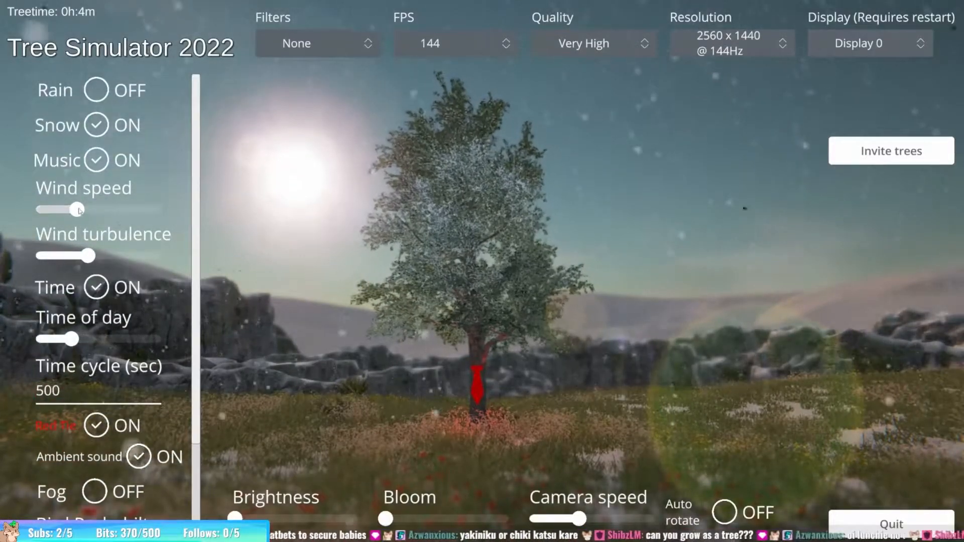
{"action": "left_click_drag", "start_coordinate": [80, 208], "coordinate": [46, 210]}
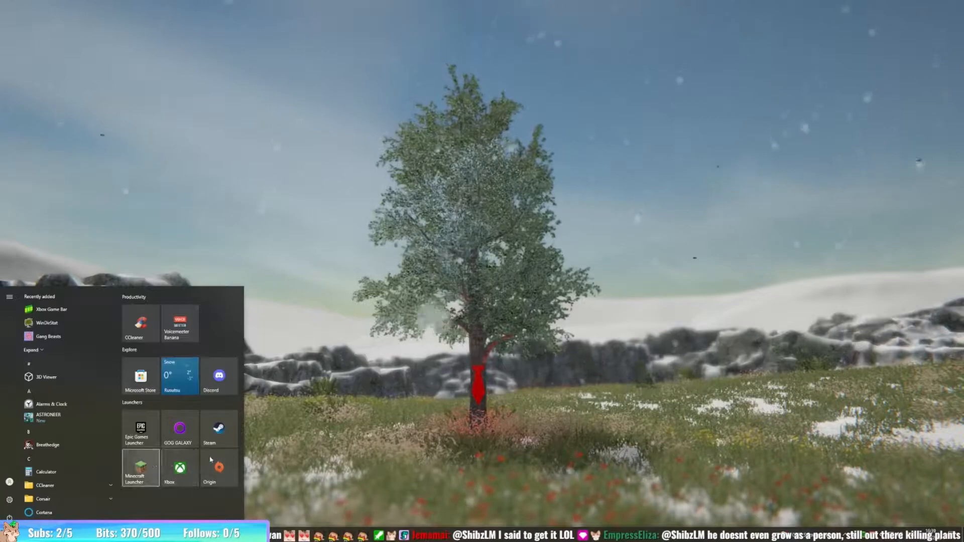
- Launch Steam from the Start menu and show the library page with Review tree unlocked
{"action": "left_click", "coordinate": [209, 429]}
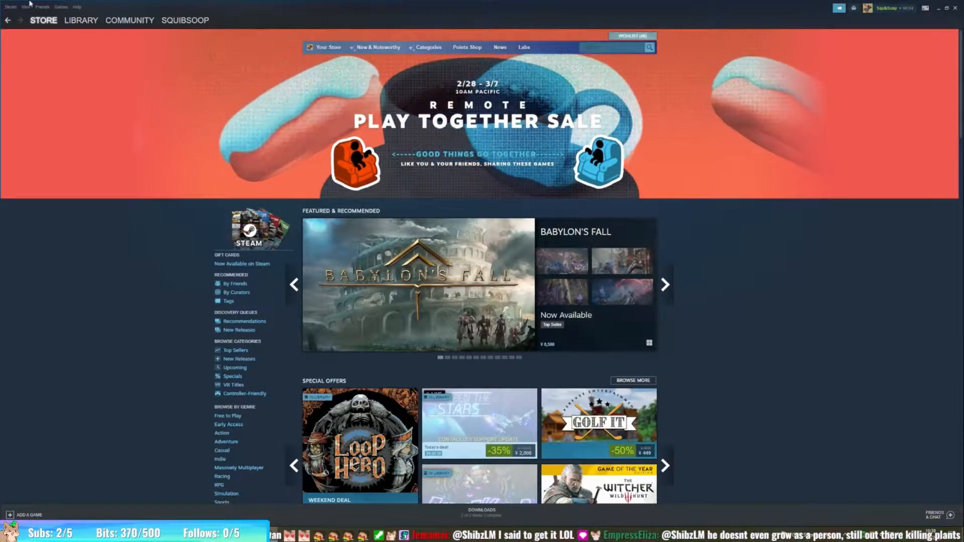
{"action": "left_click", "coordinate": [80, 19]}
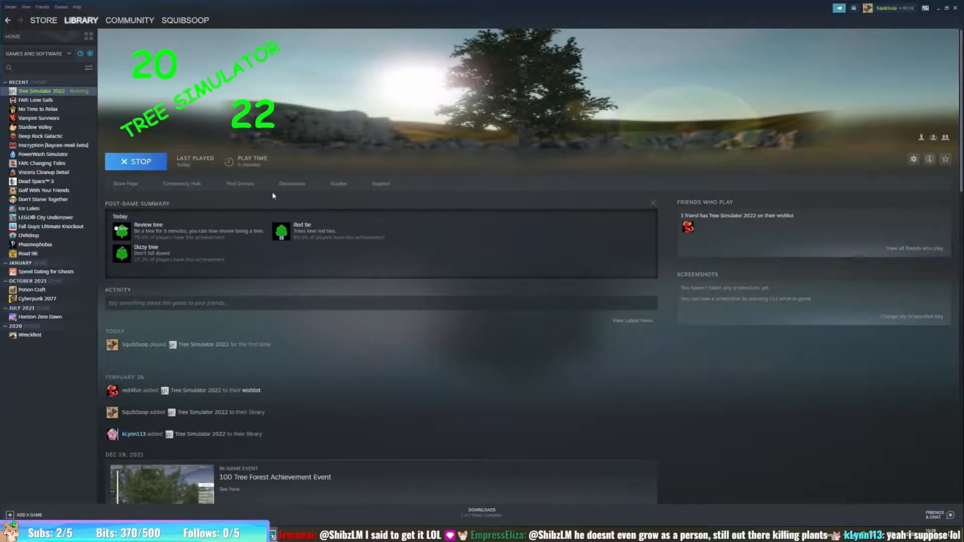
{"action": "mouse_move", "coordinate": [205, 397]}
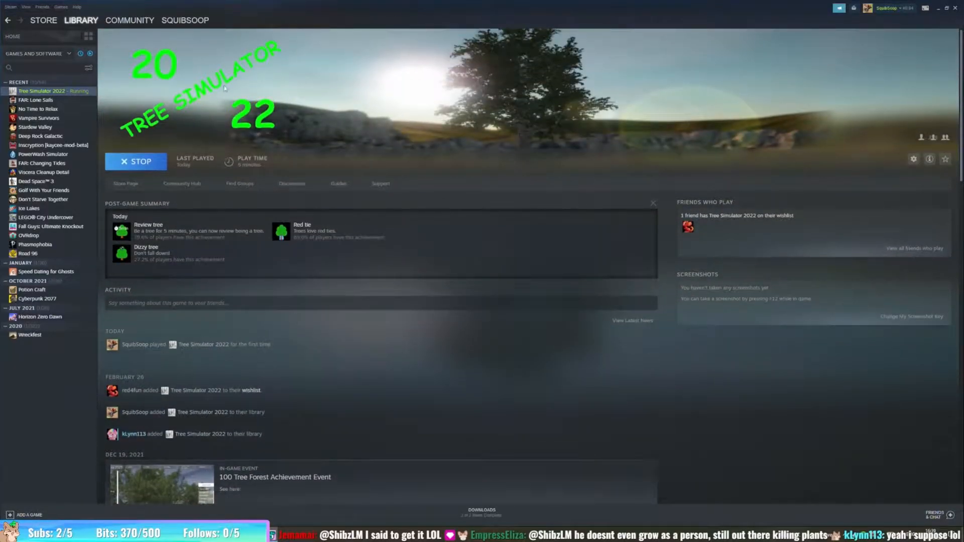
{"action": "left_click", "coordinate": [12, 36]}
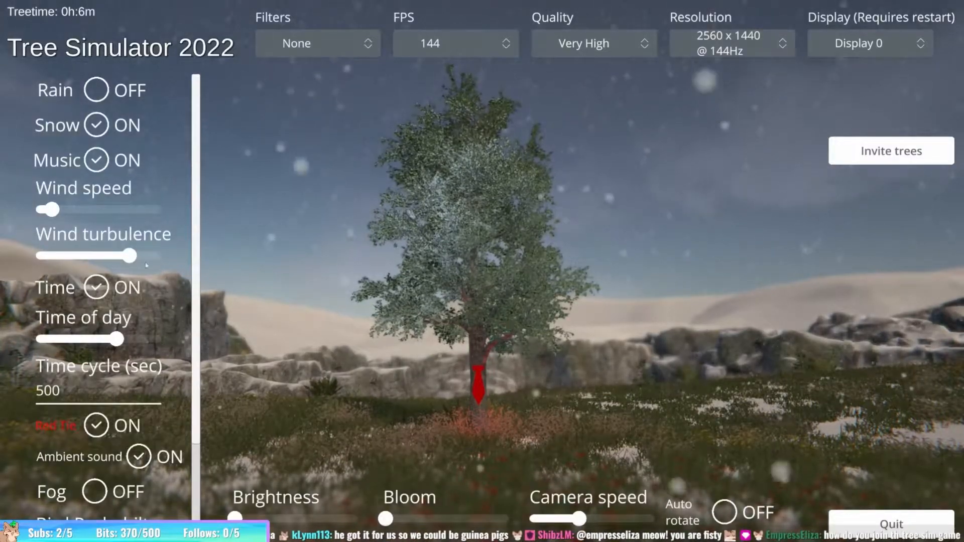
- Bring up the Steam overlay with Shift+Tab and right-click the friend playing Tree Simulator 2022
{"action": "scroll", "scroll_direction": "down", "scroll_amount": 3}
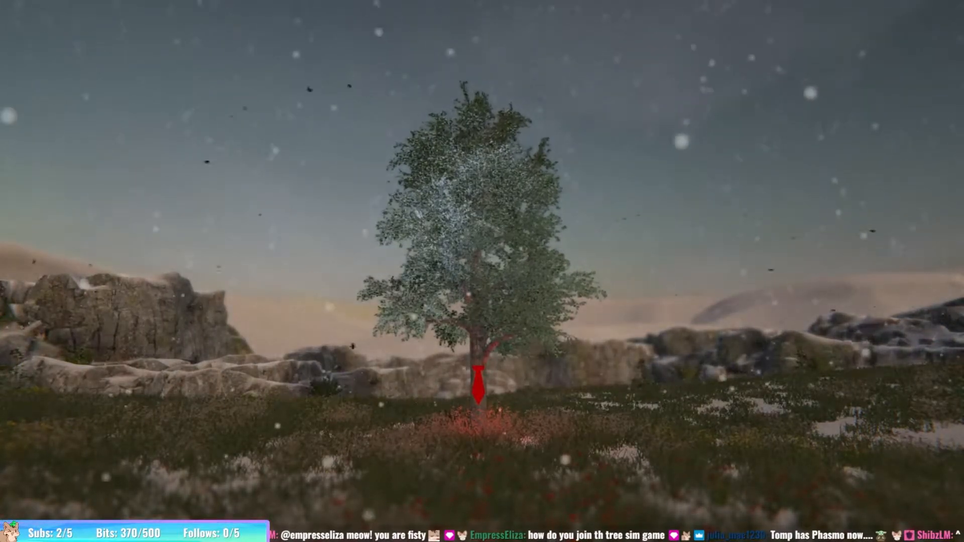
{"action": "key", "text": "shift+tab"}
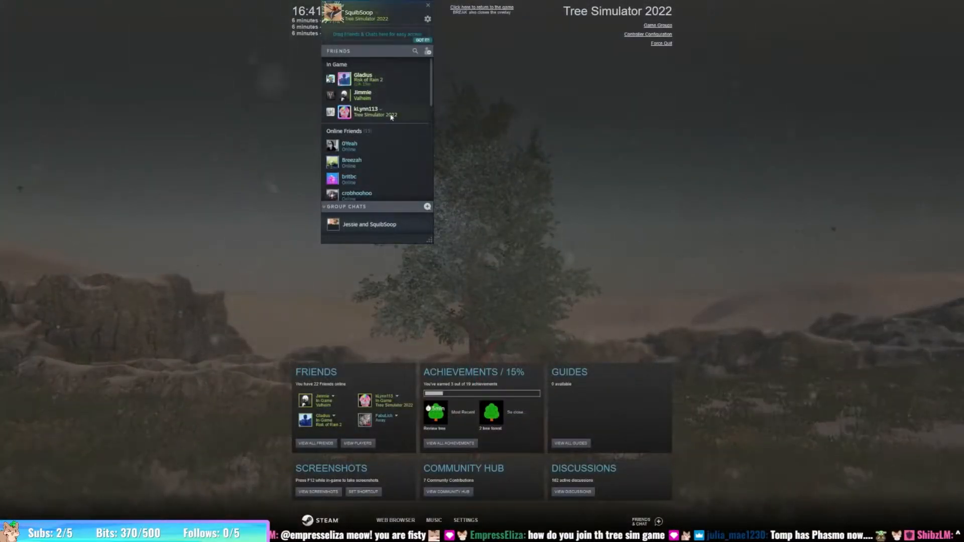
{"action": "right_click", "coordinate": [365, 111]}
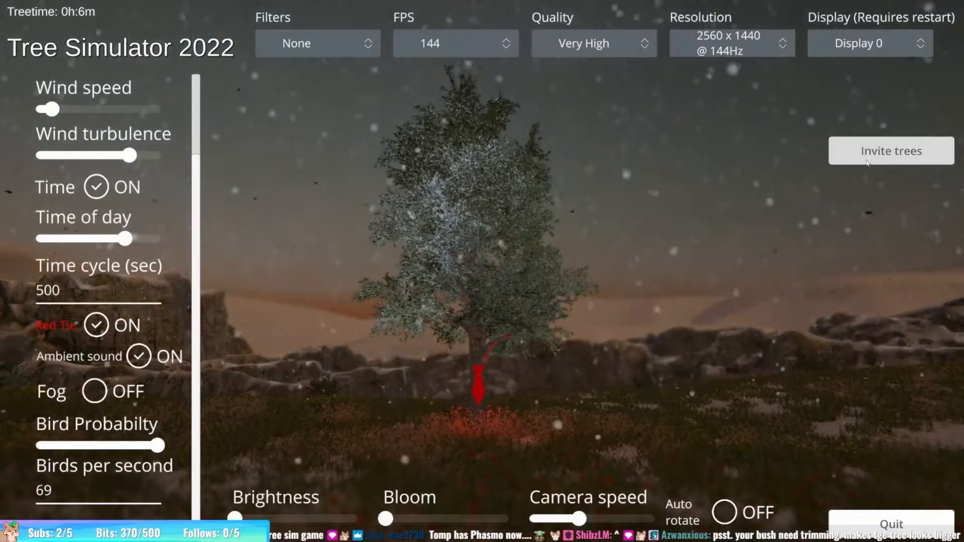
- Invite a friend via Invite trees, confirm the sent invitation and return to the forest
{"action": "left_click", "coordinate": [889, 151]}
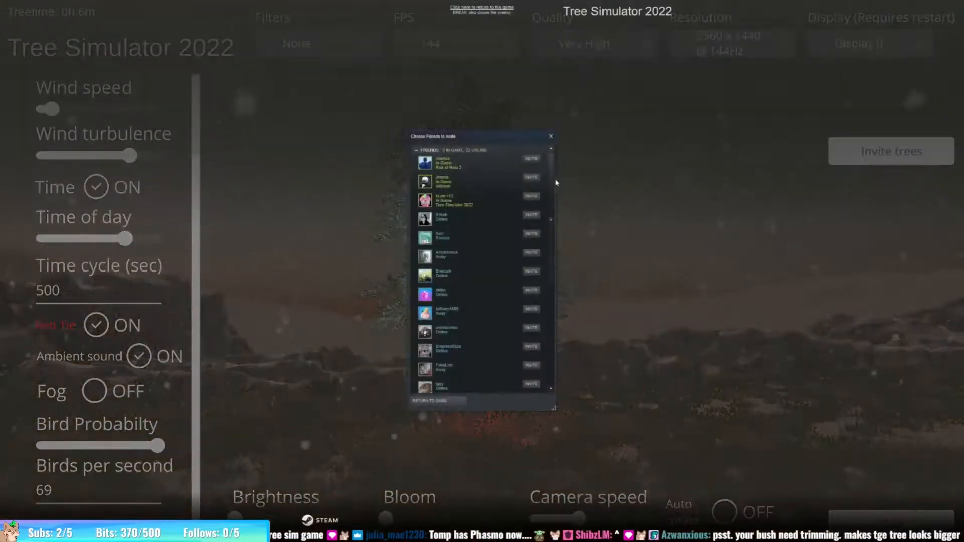
{"action": "left_click", "coordinate": [531, 195]}
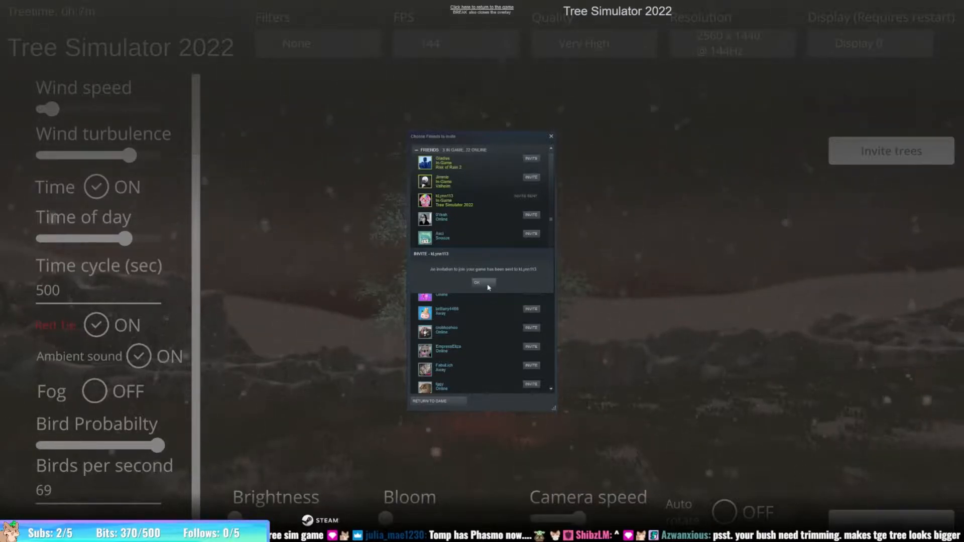
{"action": "left_click", "coordinate": [482, 282]}
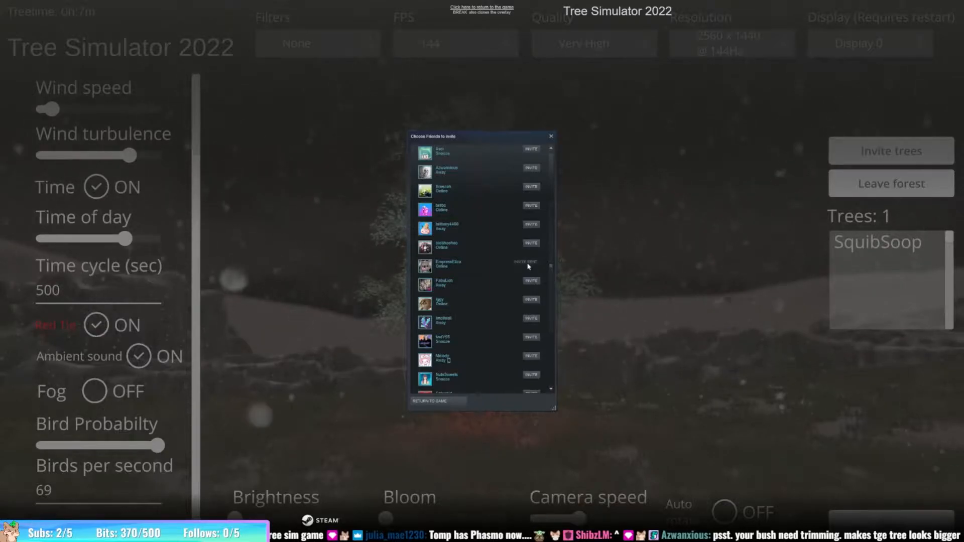
{"action": "left_click", "coordinate": [548, 136]}
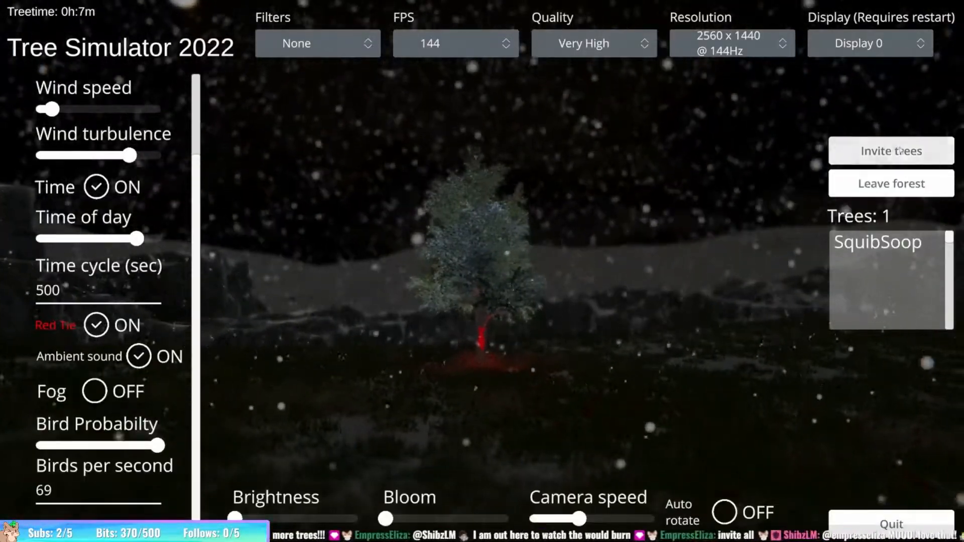
- Reopen the Choose Friends list, scroll through it inviting more friends, then go back
{"action": "left_click", "coordinate": [889, 150]}
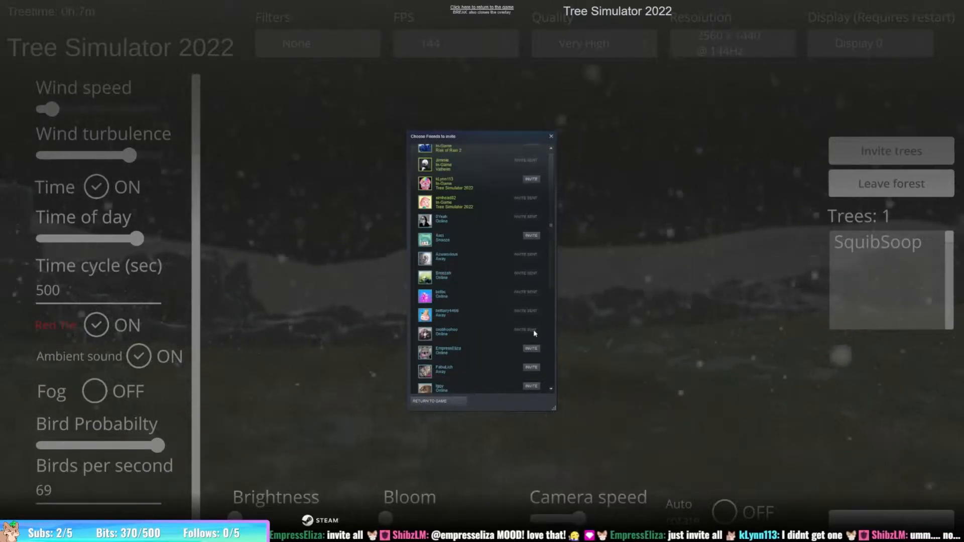
{"action": "scroll", "scroll_direction": "down", "scroll_amount": 3}
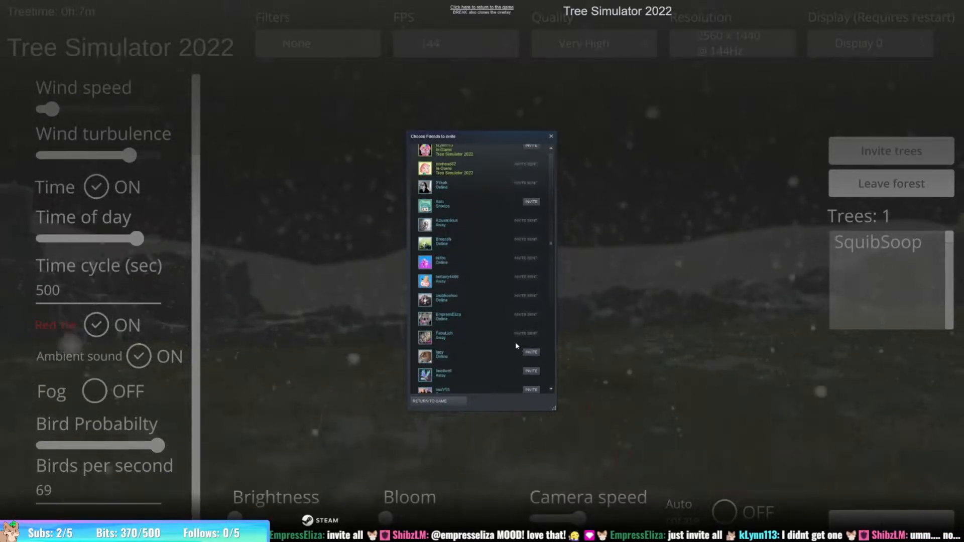
{"action": "scroll", "scroll_direction": "down", "scroll_amount": 3}
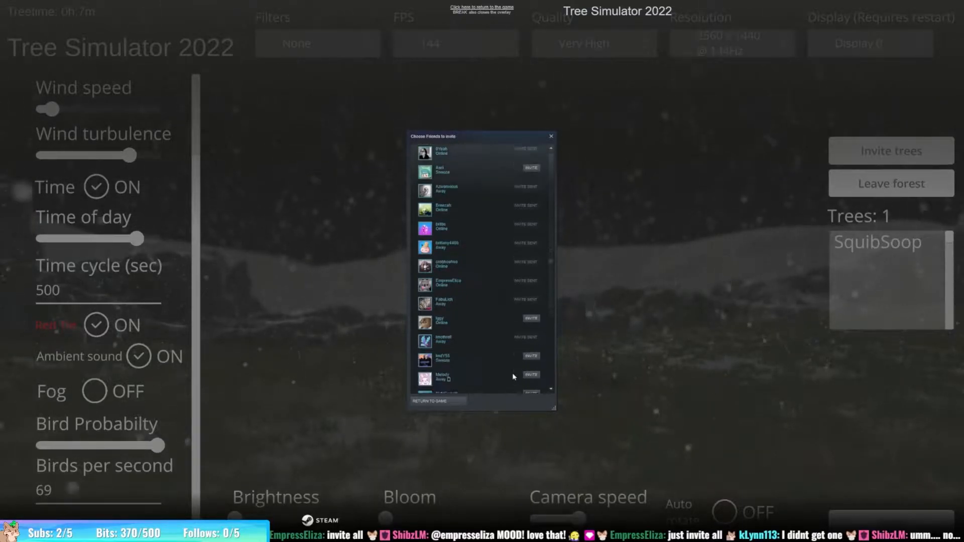
{"action": "scroll", "scroll_direction": "down", "scroll_amount": 3}
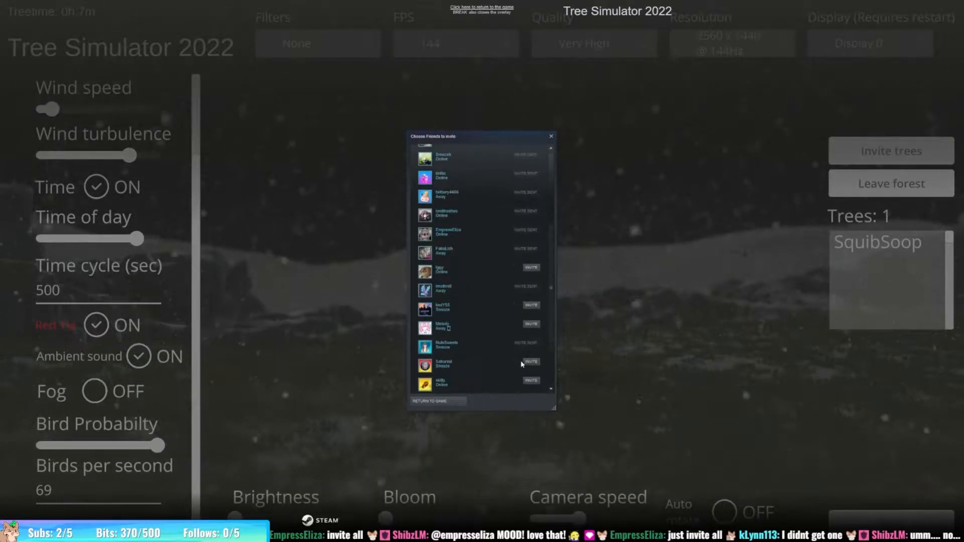
{"action": "scroll", "scroll_direction": "down", "scroll_amount": 3}
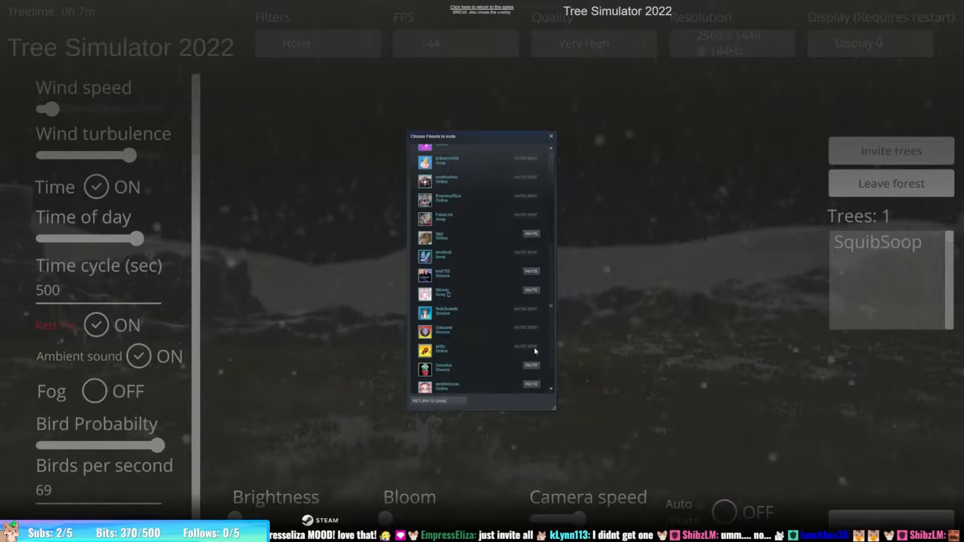
{"action": "scroll", "scroll_direction": "down", "scroll_amount": 3}
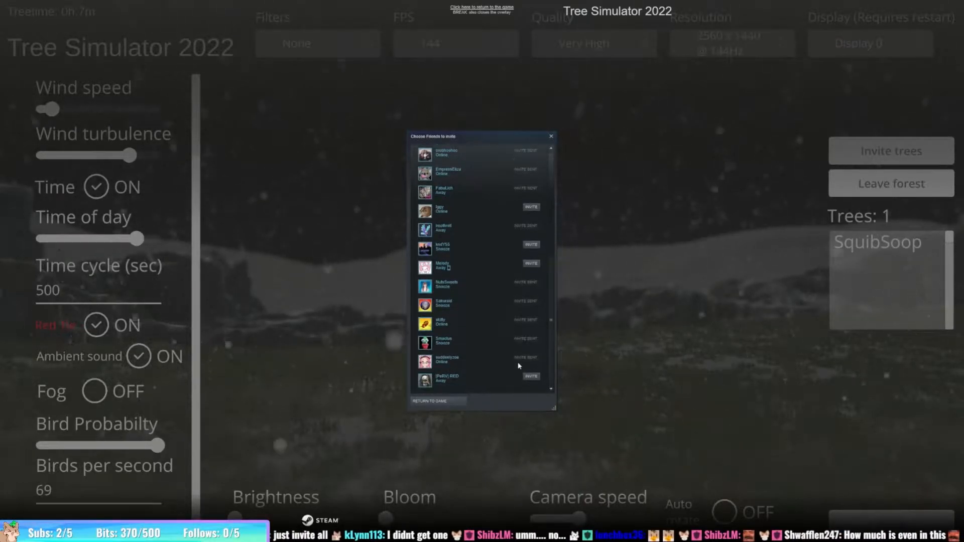
{"action": "left_click", "coordinate": [550, 136]}
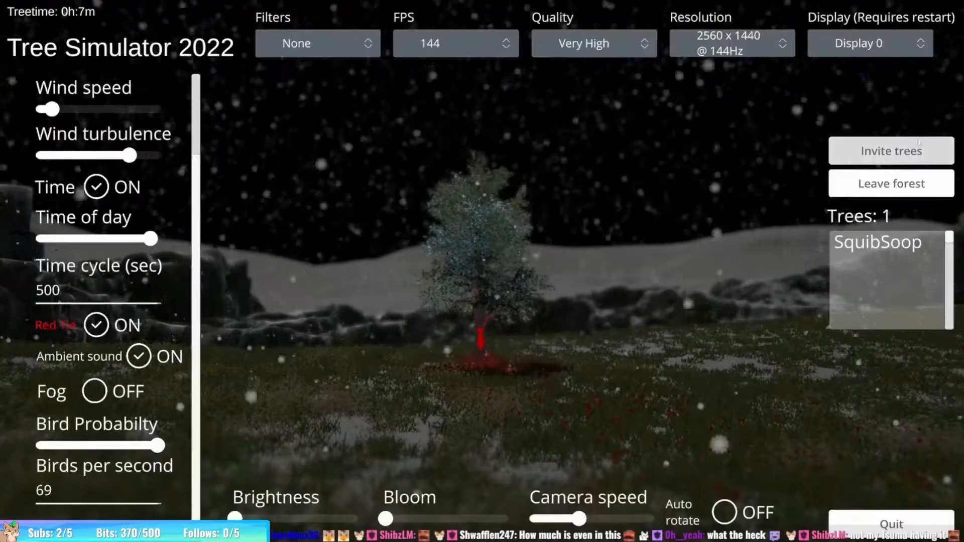
{"action": "left_click", "coordinate": [890, 150]}
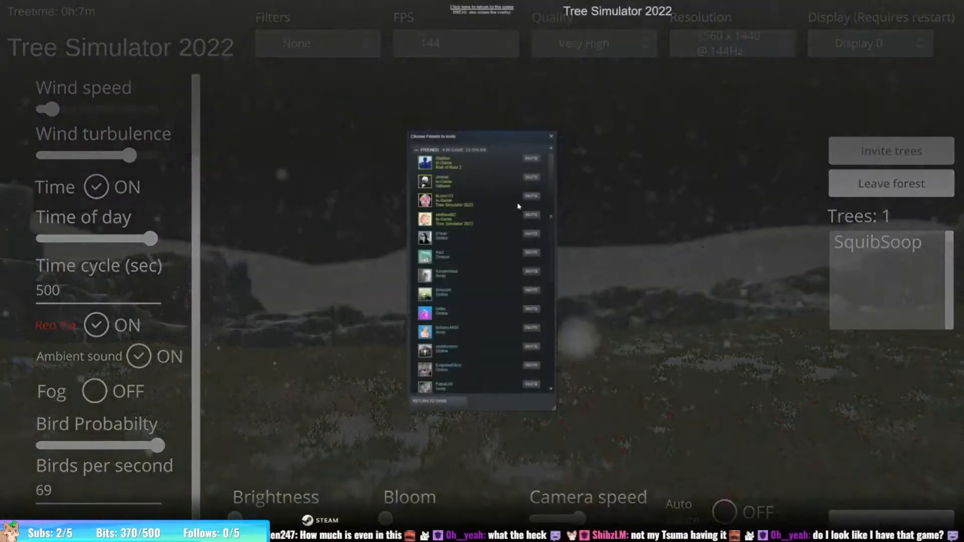
{"action": "left_click", "coordinate": [548, 136]}
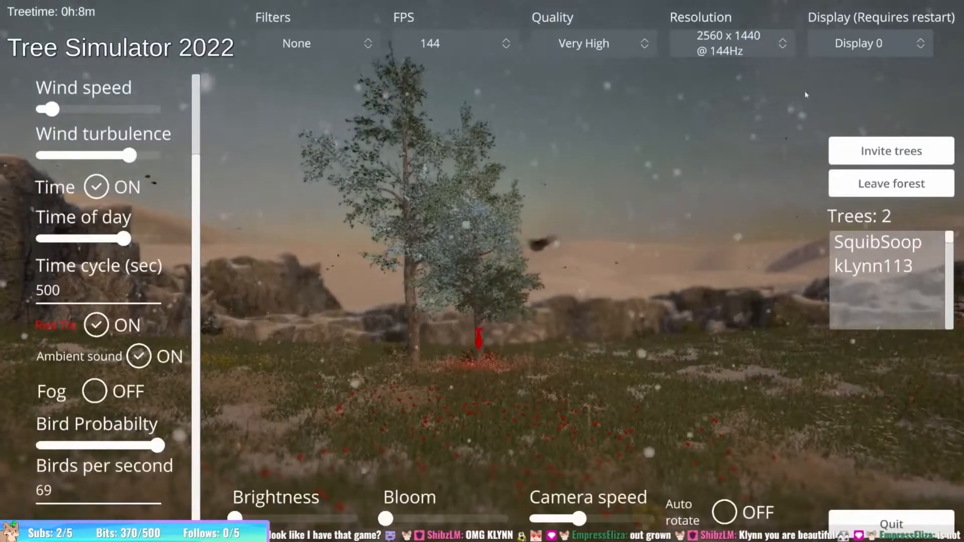
- Hide the settings panels to view the joined trees beside the low sun
{"action": "left_click", "coordinate": [889, 151]}
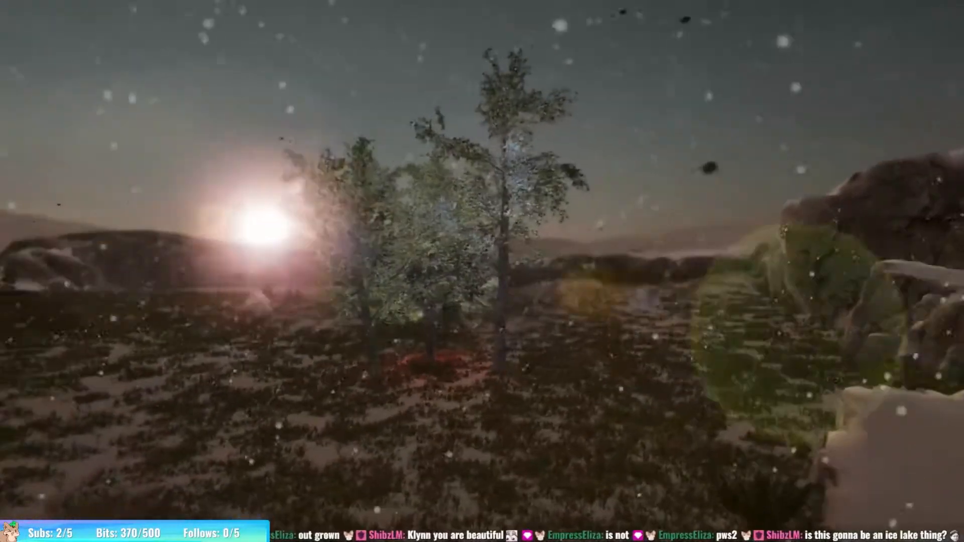
{"action": "mouse_move", "coordinate": [482, 271]}
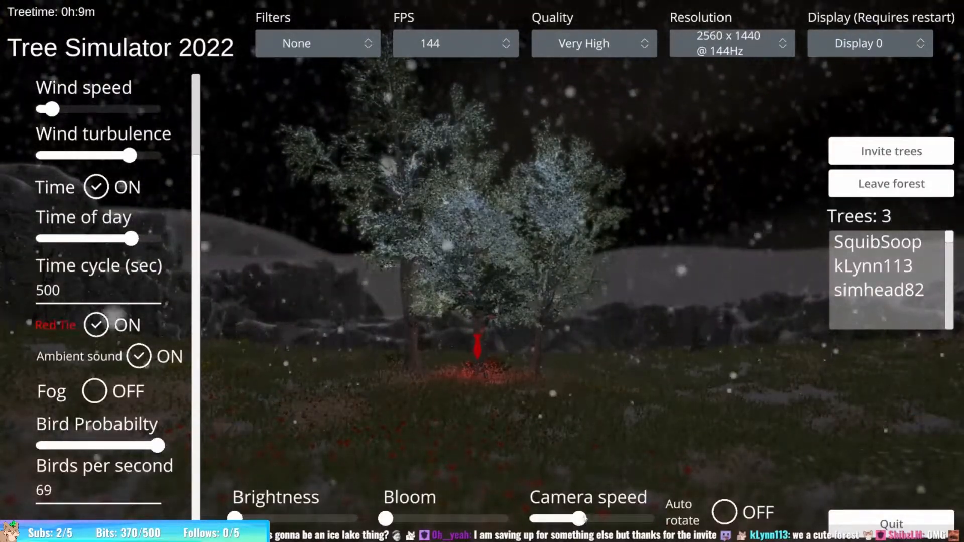
- Lower wind turbulence and wind speed over the three trees, then push the wind back to full strength
{"action": "left_click", "coordinate": [724, 512]}
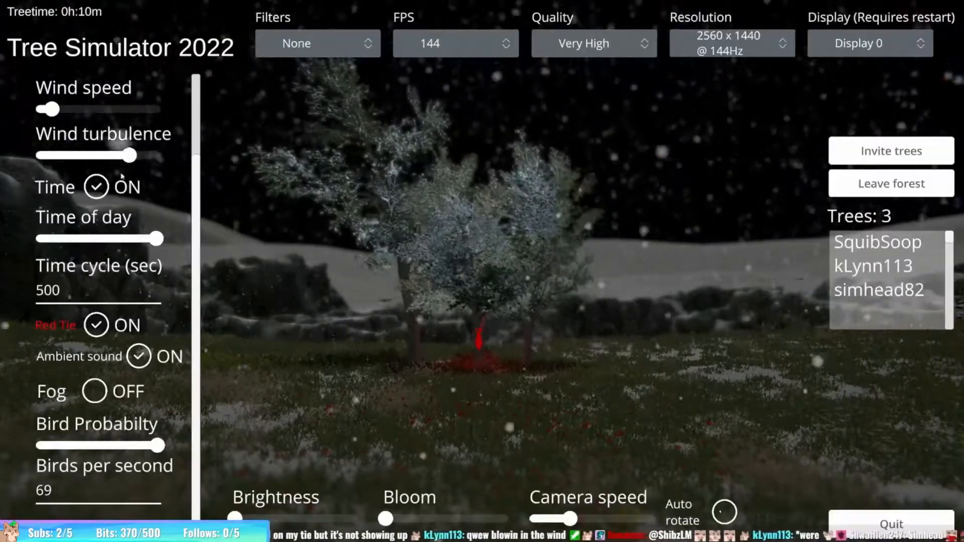
{"action": "left_click_drag", "start_coordinate": [49, 109], "coordinate": [145, 109]}
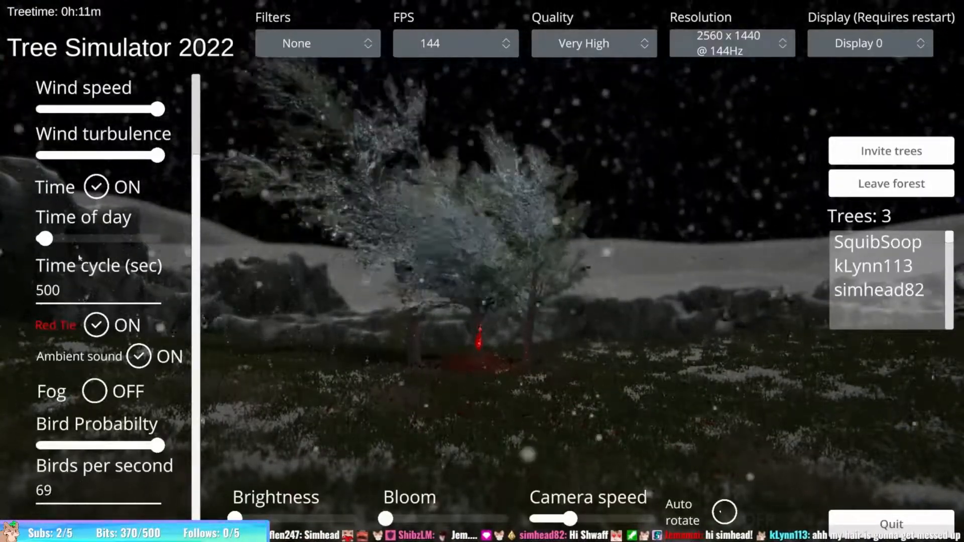
{"action": "left_click_drag", "start_coordinate": [157, 155], "coordinate": [38, 156]}
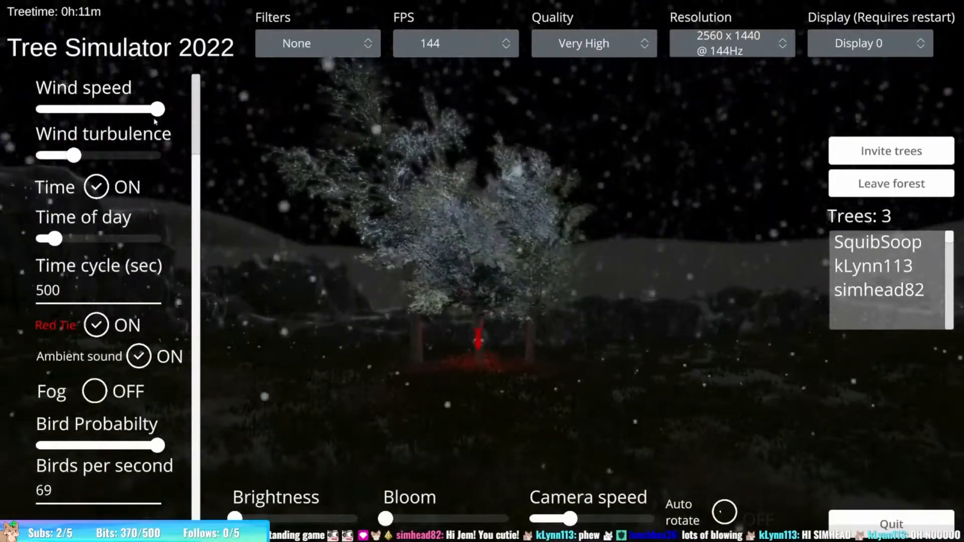
{"action": "left_click_drag", "start_coordinate": [165, 109], "coordinate": [58, 110]}
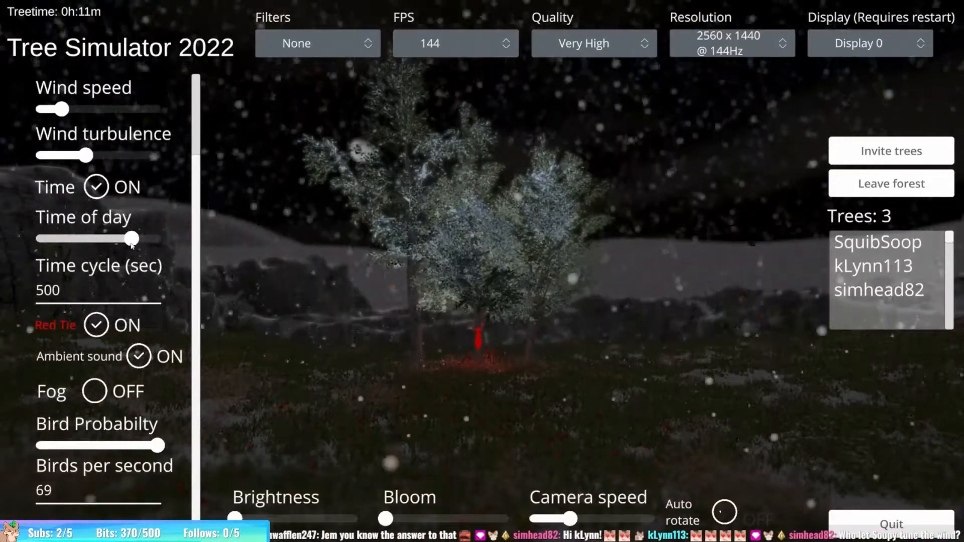
{"action": "left_click_drag", "start_coordinate": [134, 239], "coordinate": [76, 238]}
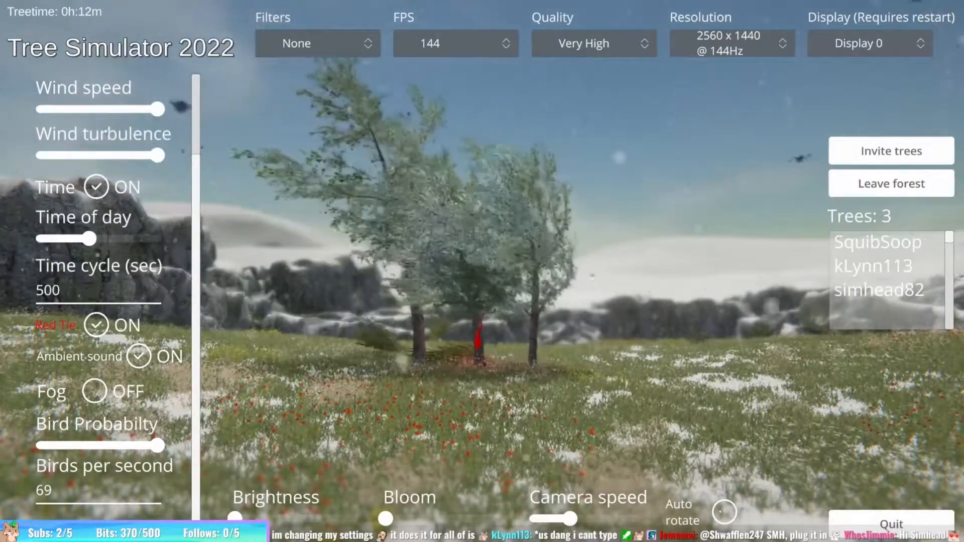
- Adjust the wind speed slider for the bright daytime three-tree scene
{"action": "left_click_drag", "start_coordinate": [163, 109], "coordinate": [79, 109]}
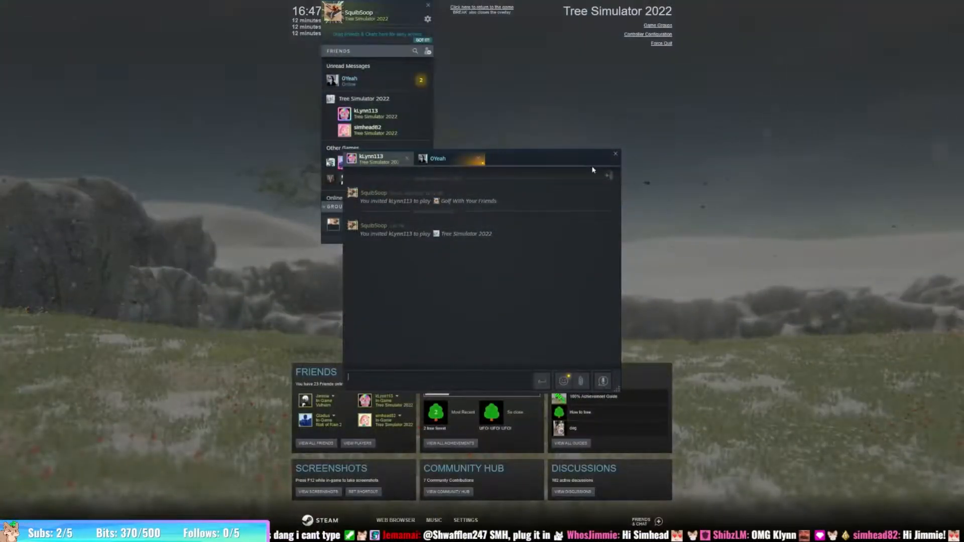
- Read the other friend's Steam overlay conversation, then close the chat window
{"action": "left_click", "coordinate": [438, 158]}
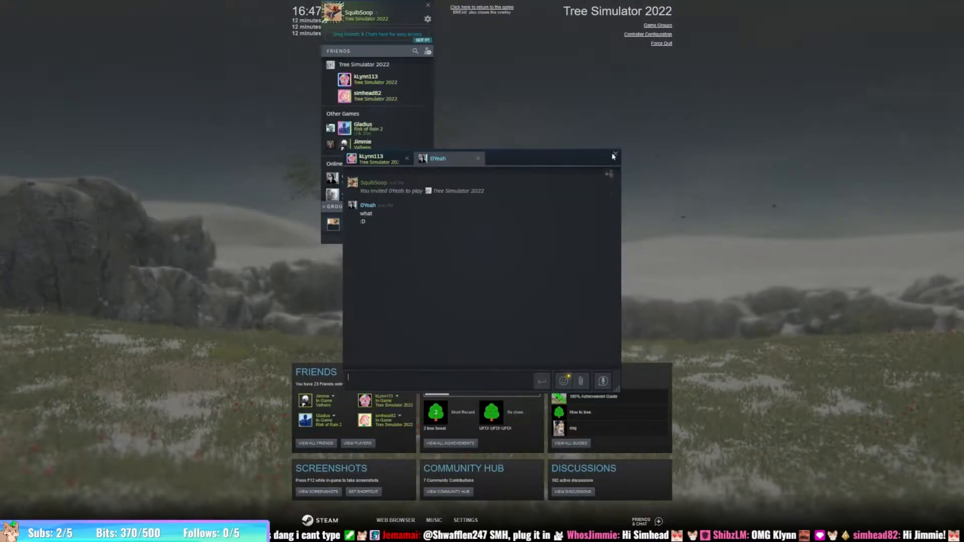
{"action": "left_click", "coordinate": [613, 154]}
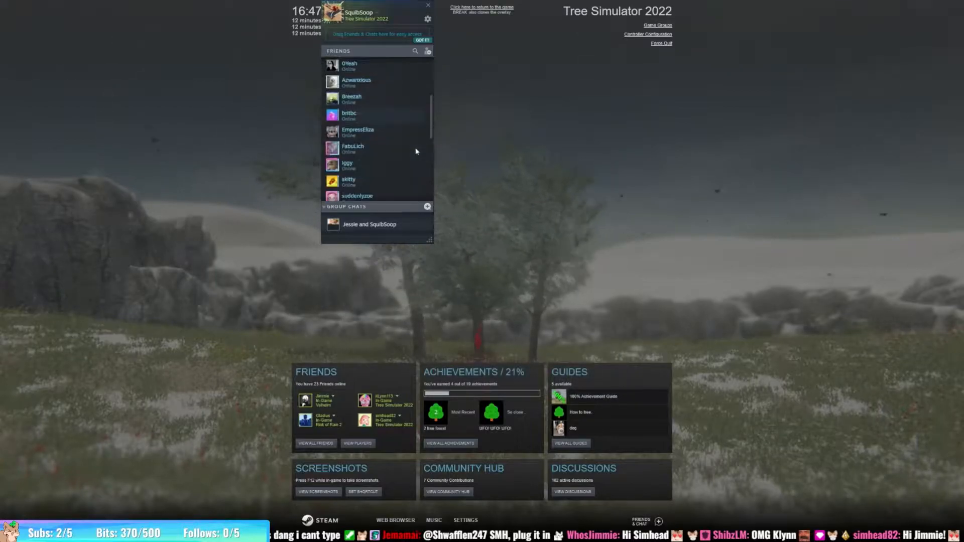
{"action": "scroll", "scroll_direction": "down", "scroll_amount": 3}
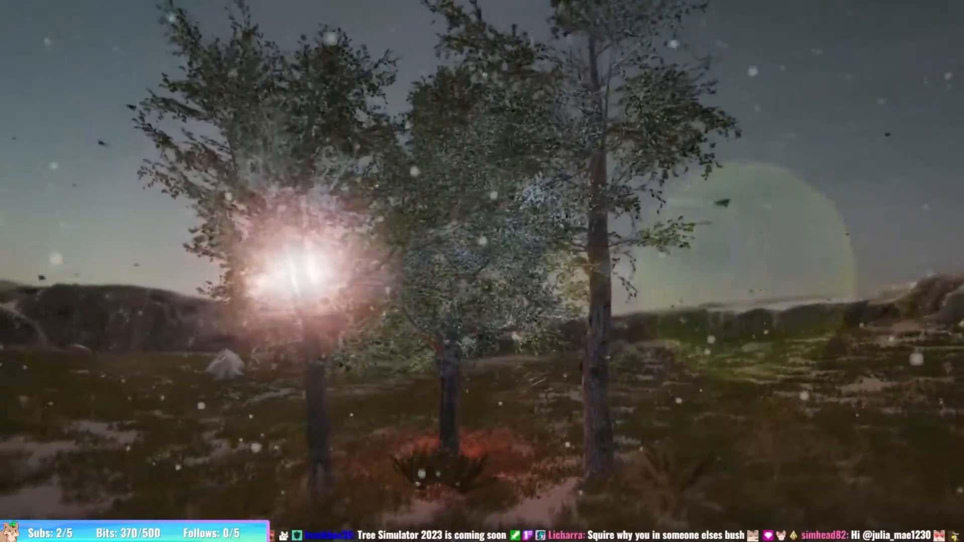
{"action": "mouse_move", "coordinate": [482, 272]}
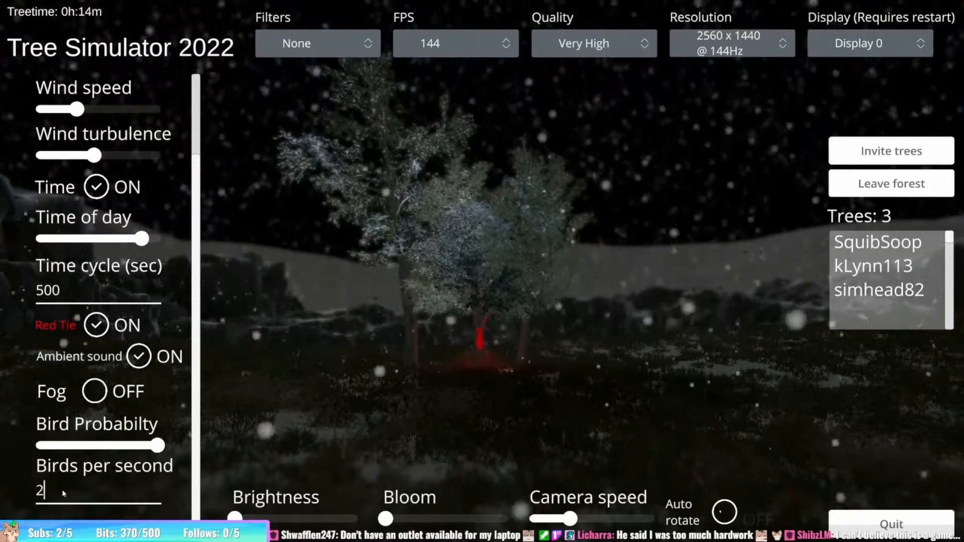
- Set birds per second to 2000 in the snowy night forest
{"action": "type", "text": "000"}
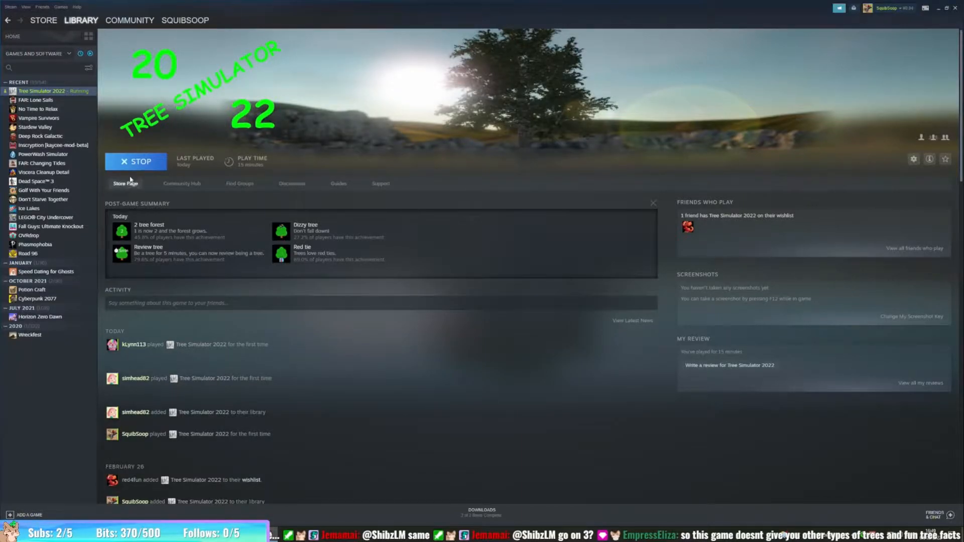
- Browse the game's store page and achievement guide, then show Tree Simulator 2022's library page with unlocked achievements
{"action": "left_click", "coordinate": [125, 183]}
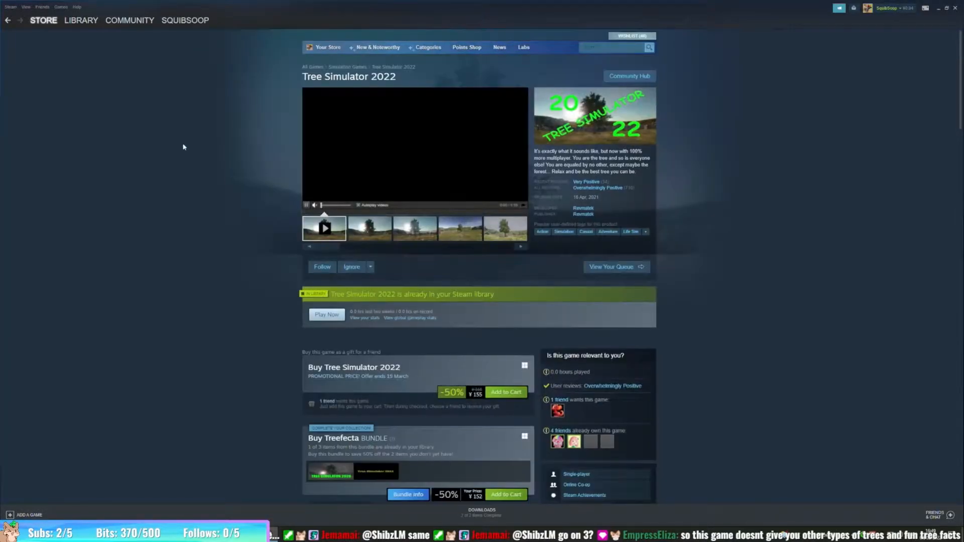
{"action": "left_click", "coordinate": [129, 19]}
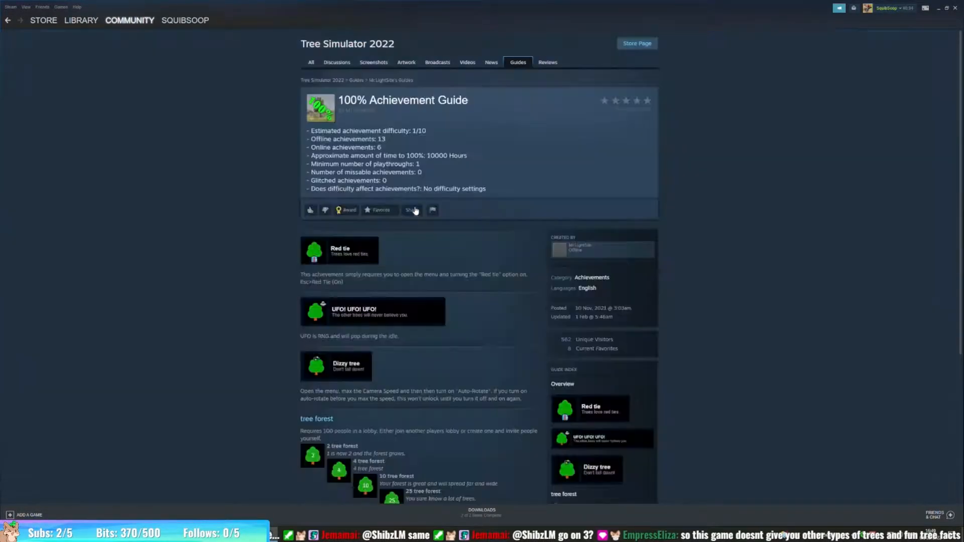
{"action": "scroll", "scroll_direction": "down", "scroll_amount": 3}
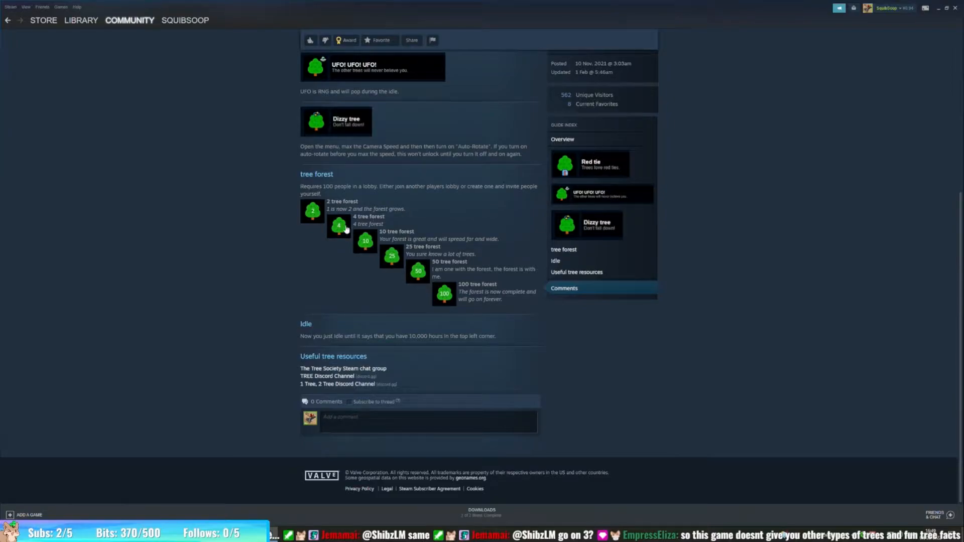
{"action": "mouse_move", "coordinate": [336, 242]}
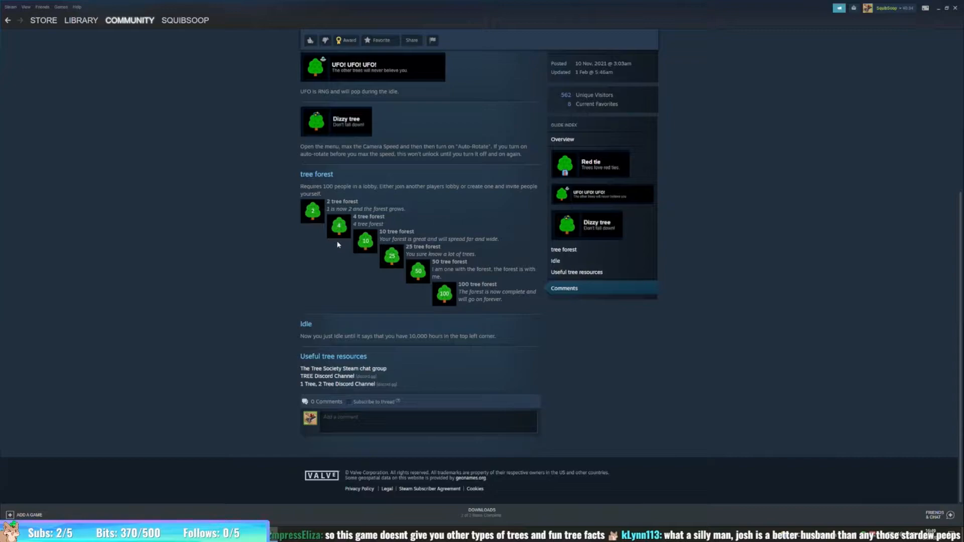
{"action": "mouse_move", "coordinate": [340, 241]}
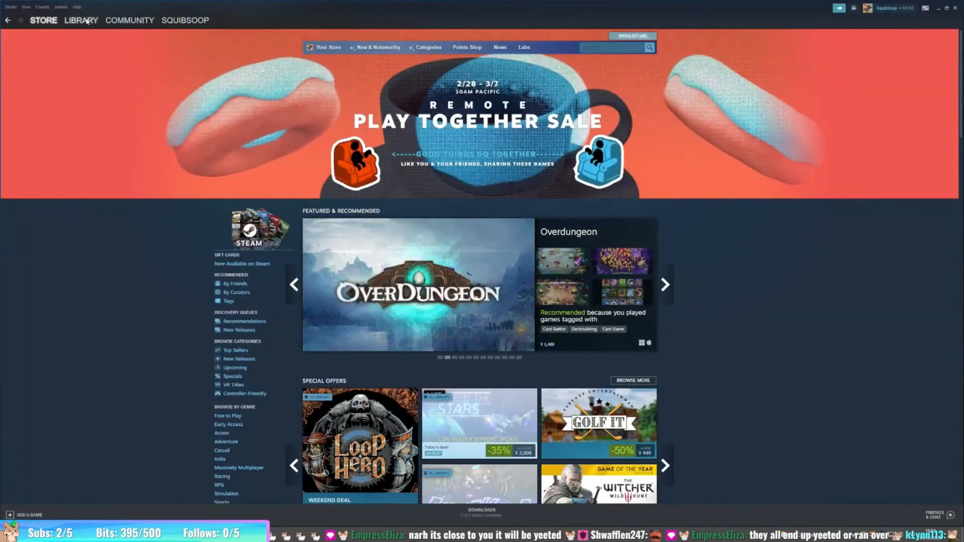
{"action": "left_click", "coordinate": [81, 19]}
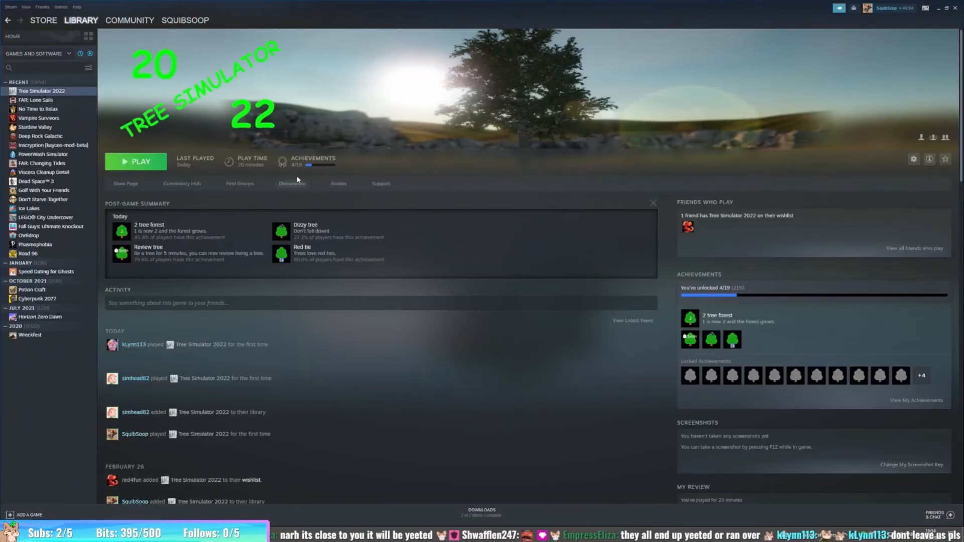